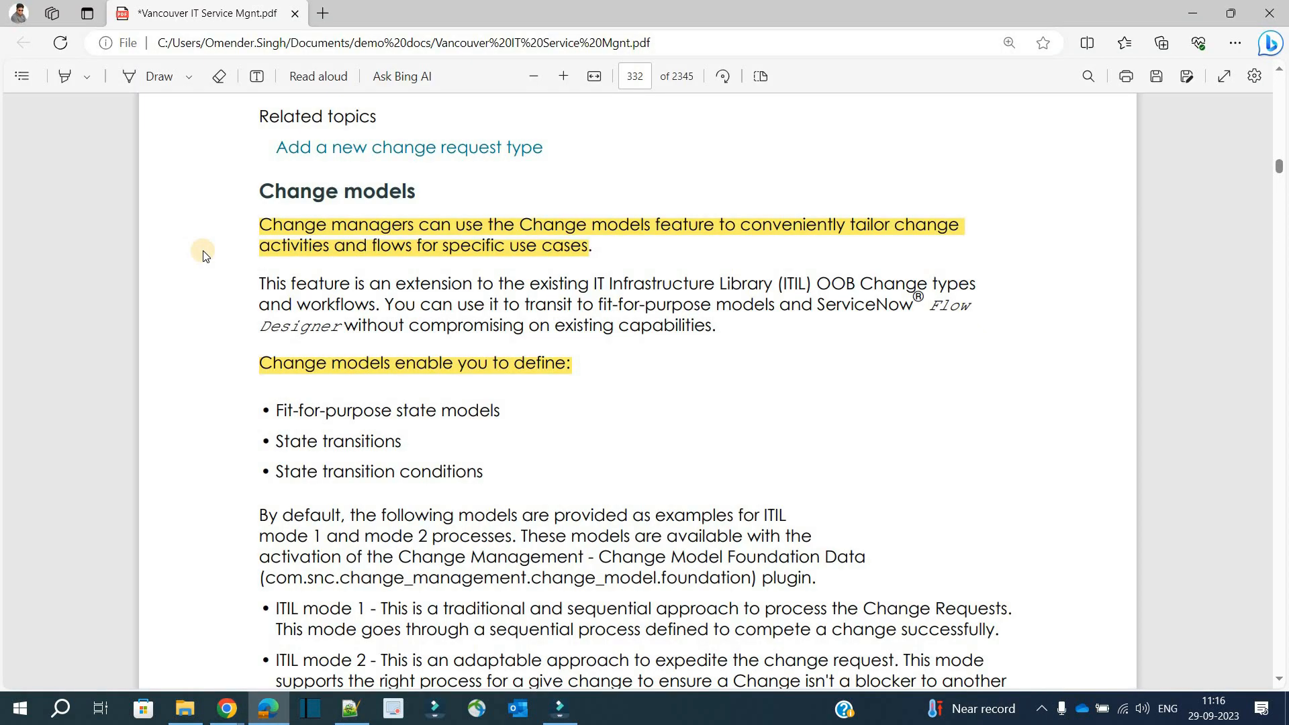
pyautogui.moveTo(772, 235)
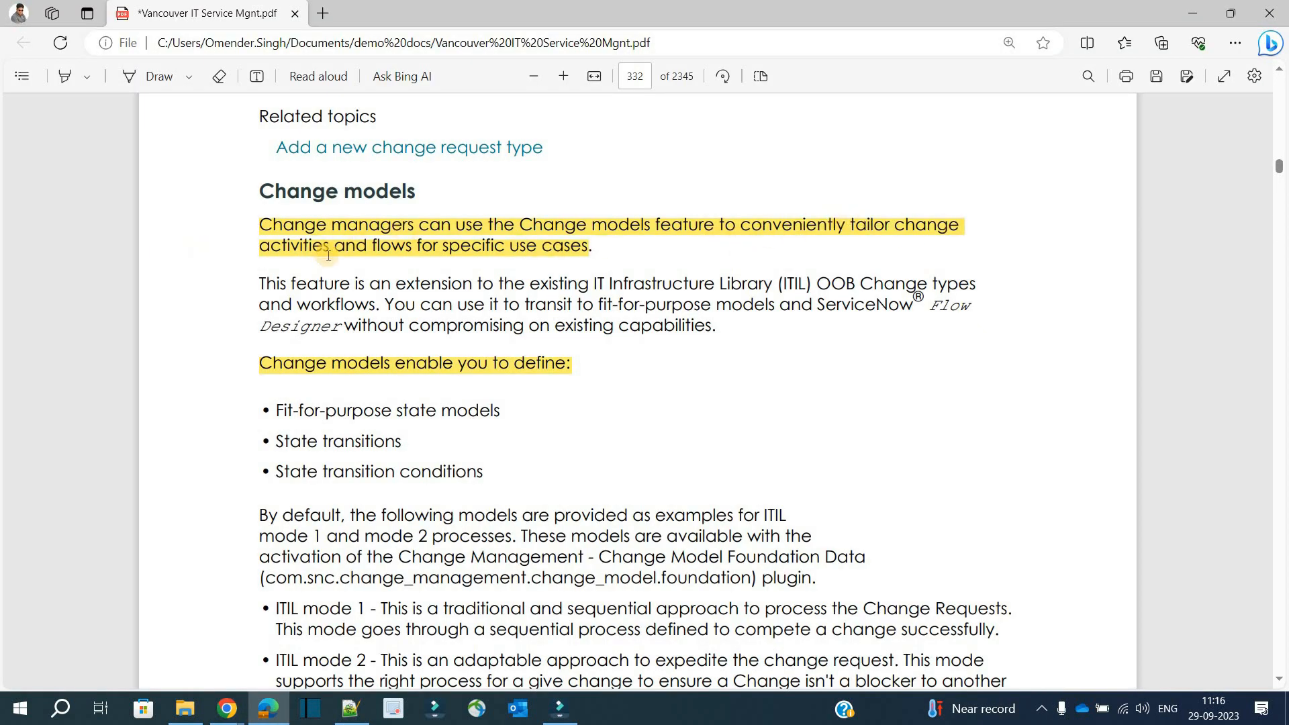
pyautogui.moveTo(592, 252)
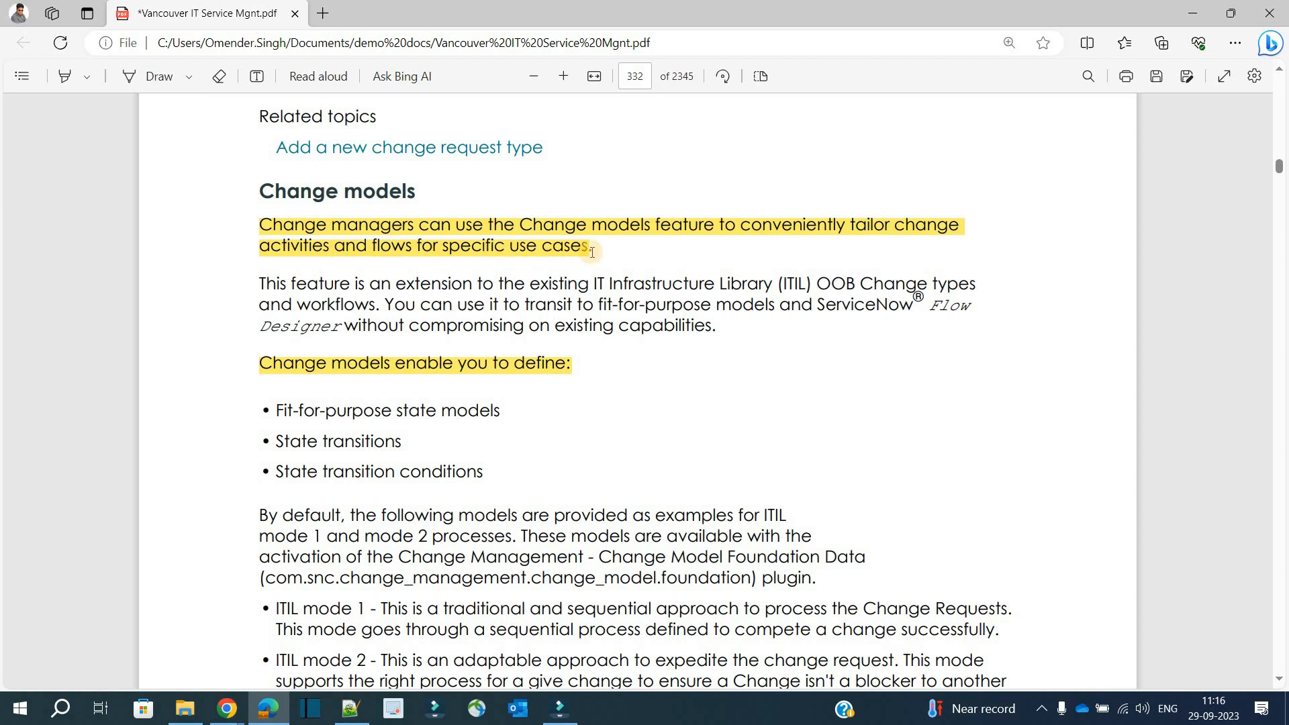
pyautogui.moveTo(216, 249)
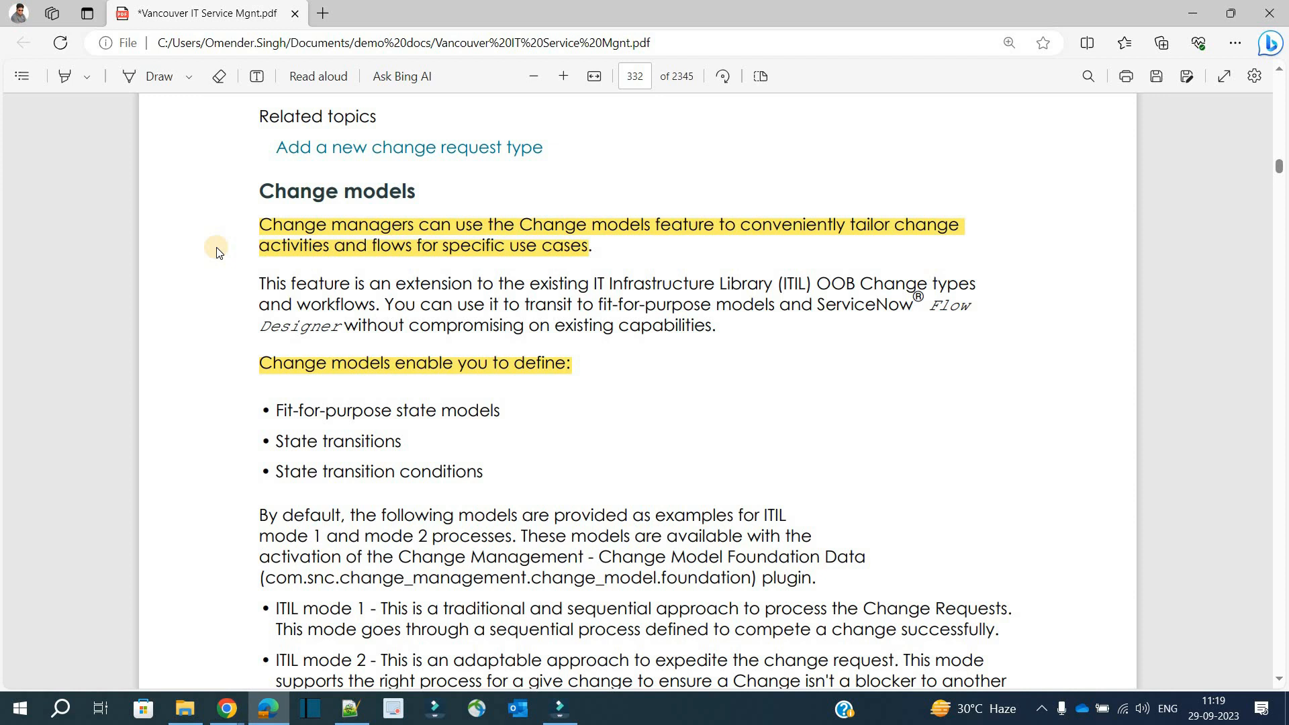
pyautogui.moveTo(4, 375)
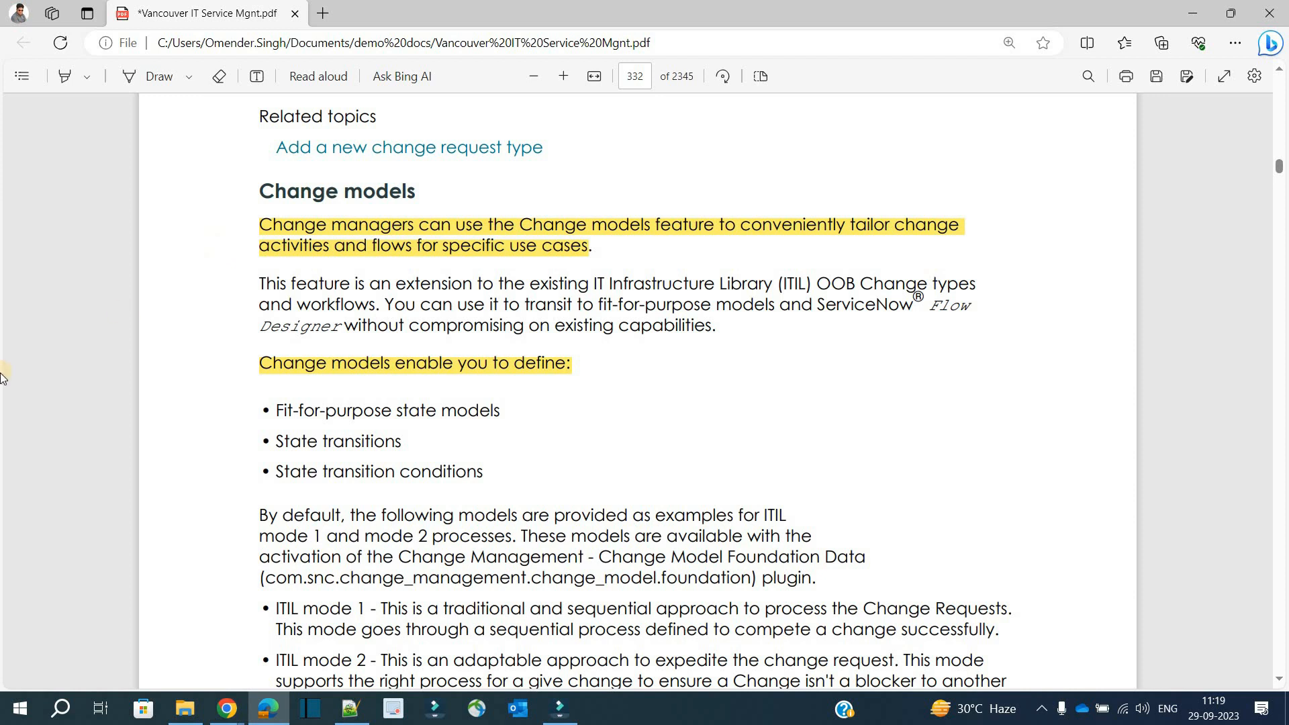
# - Select the State transitions notes, then open the Cloud Infrastructure change model record
pyautogui.moveTo(342, 326); pyautogui.dragTo(717, 325)
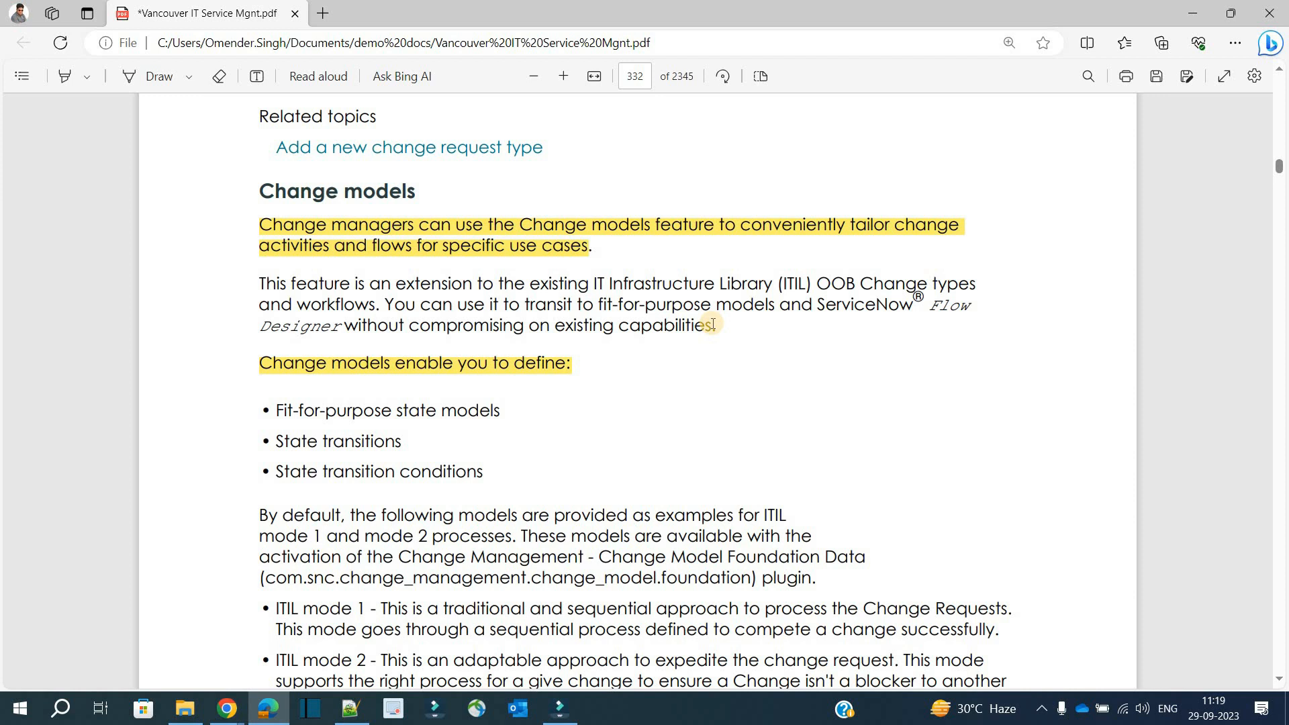
pyautogui.moveTo(601, 367)
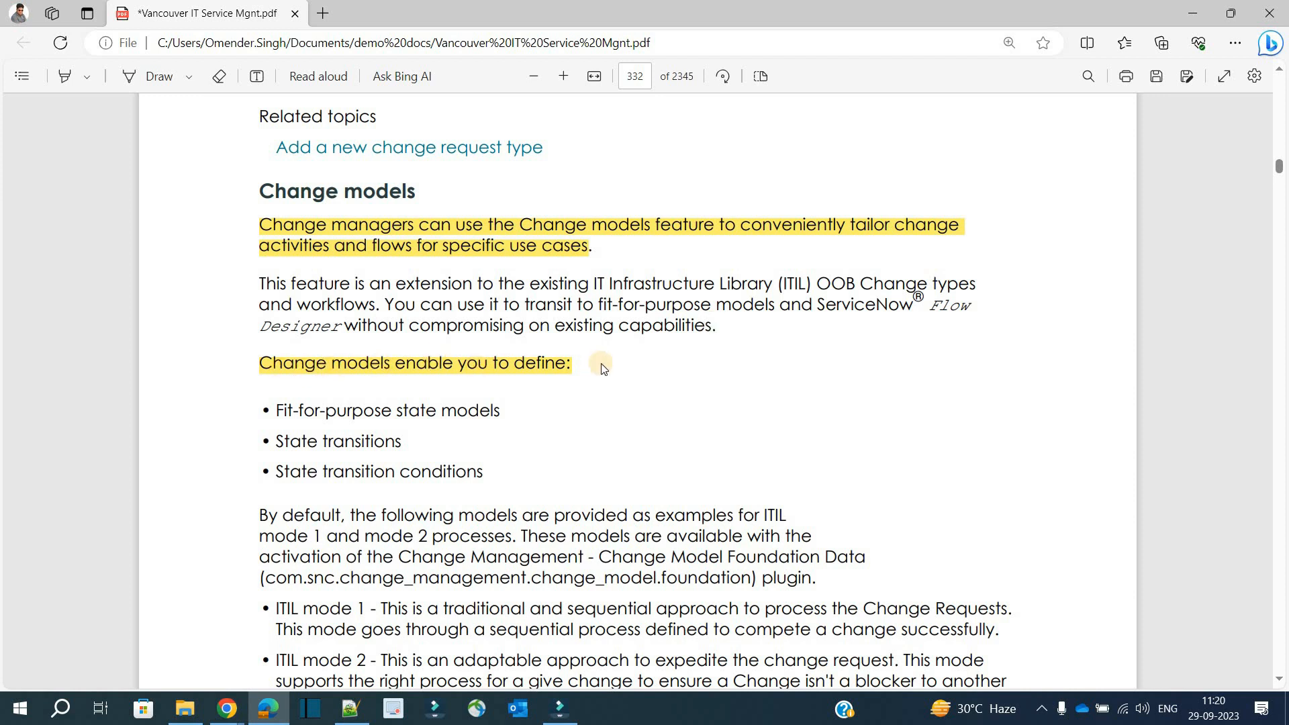
pyautogui.moveTo(513, 408)
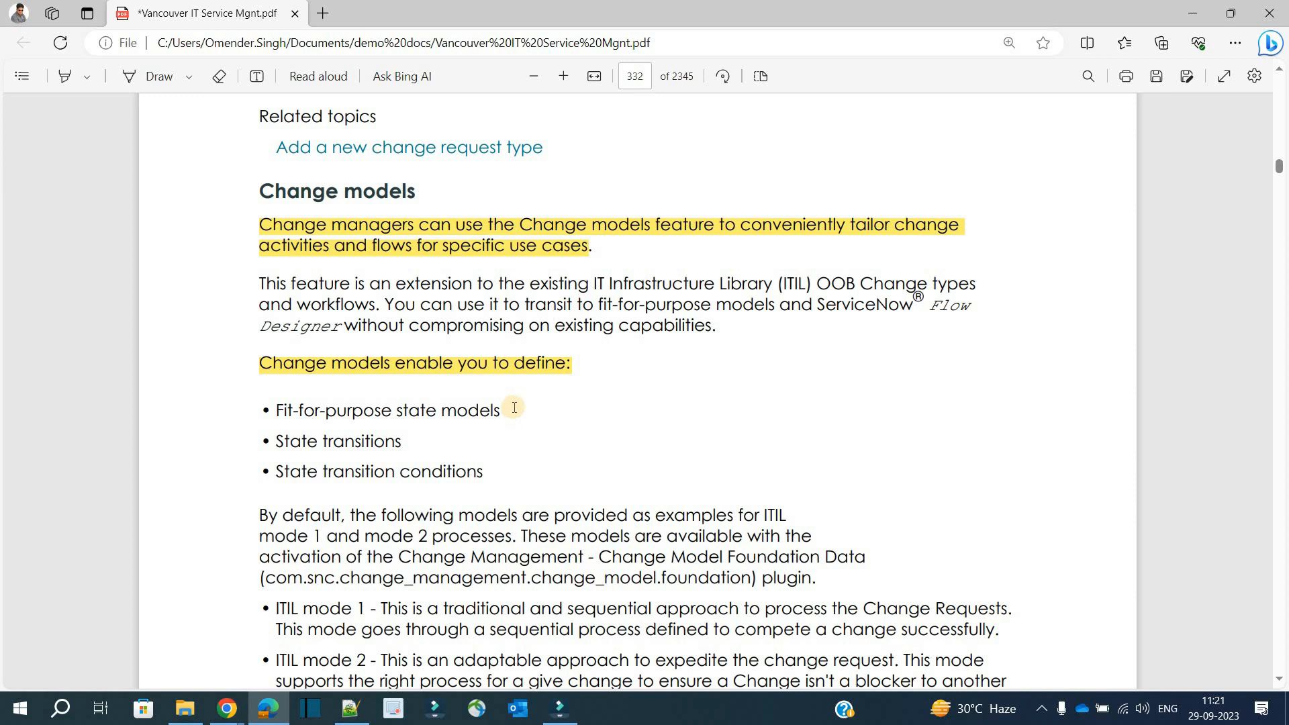
pyautogui.moveTo(349, 435)
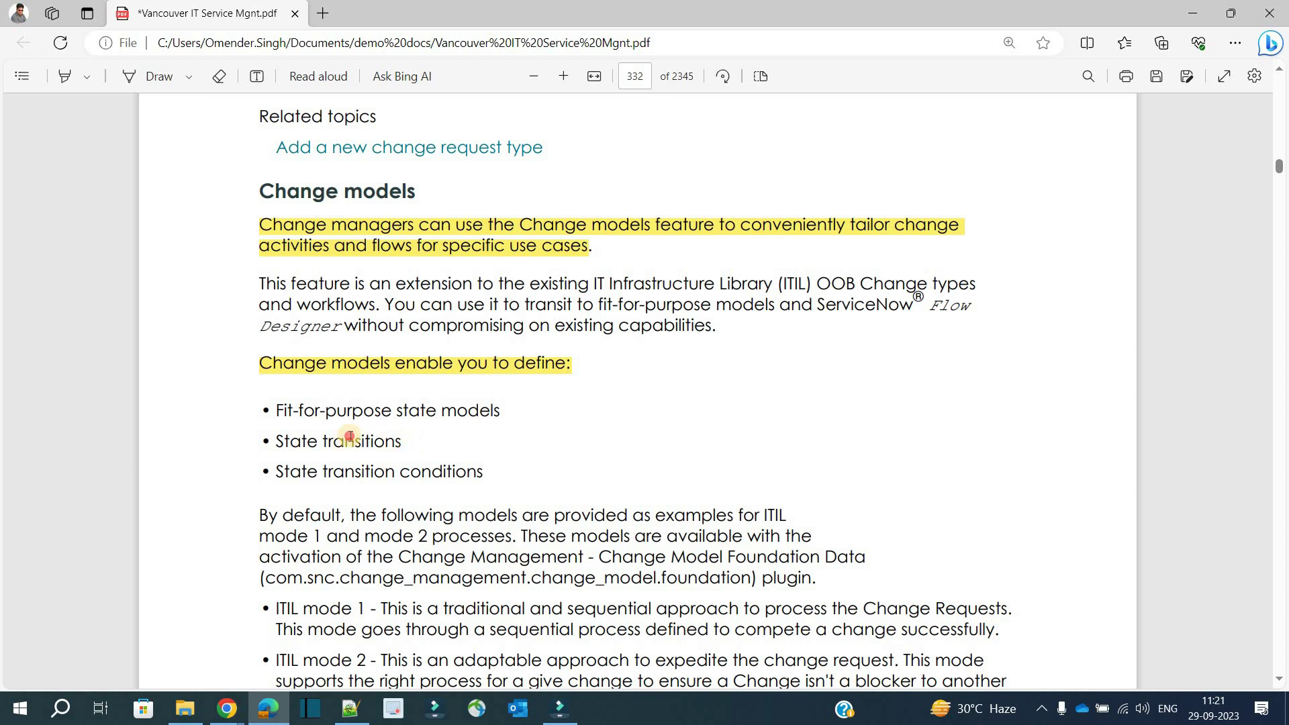
pyautogui.doubleClick(348, 441)
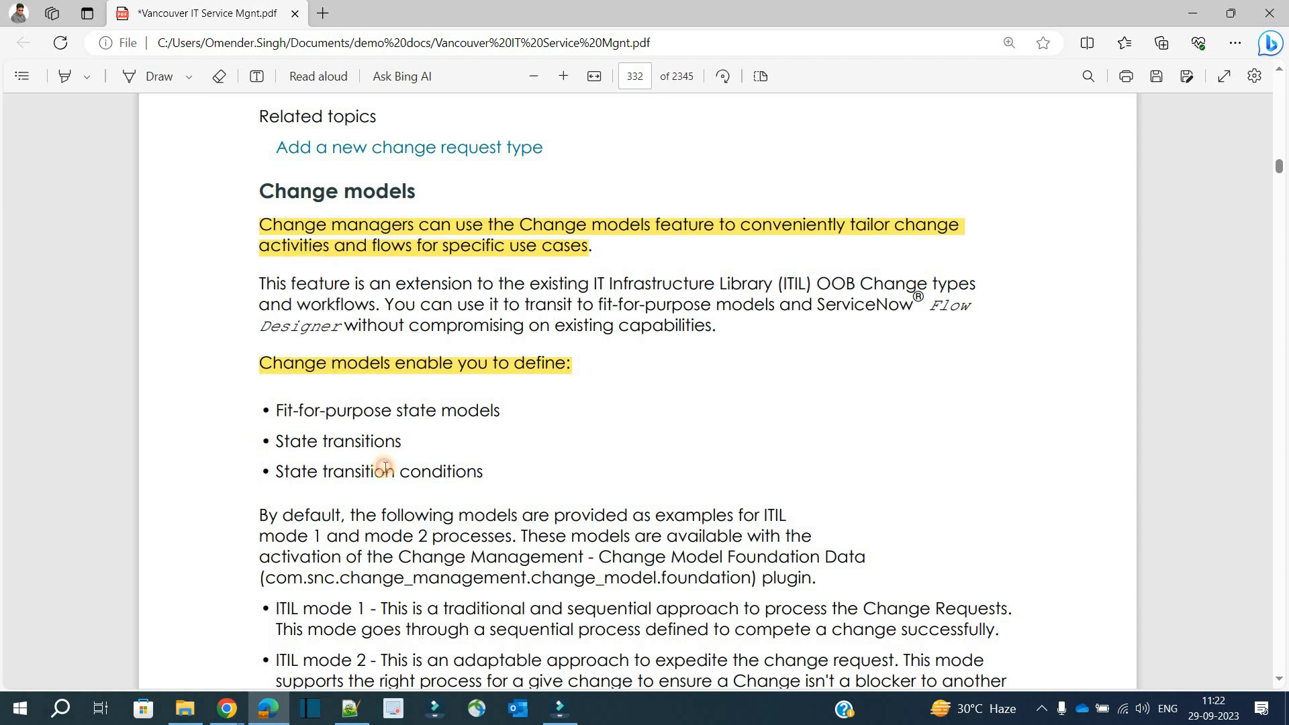
pyautogui.doubleClick(385, 471)
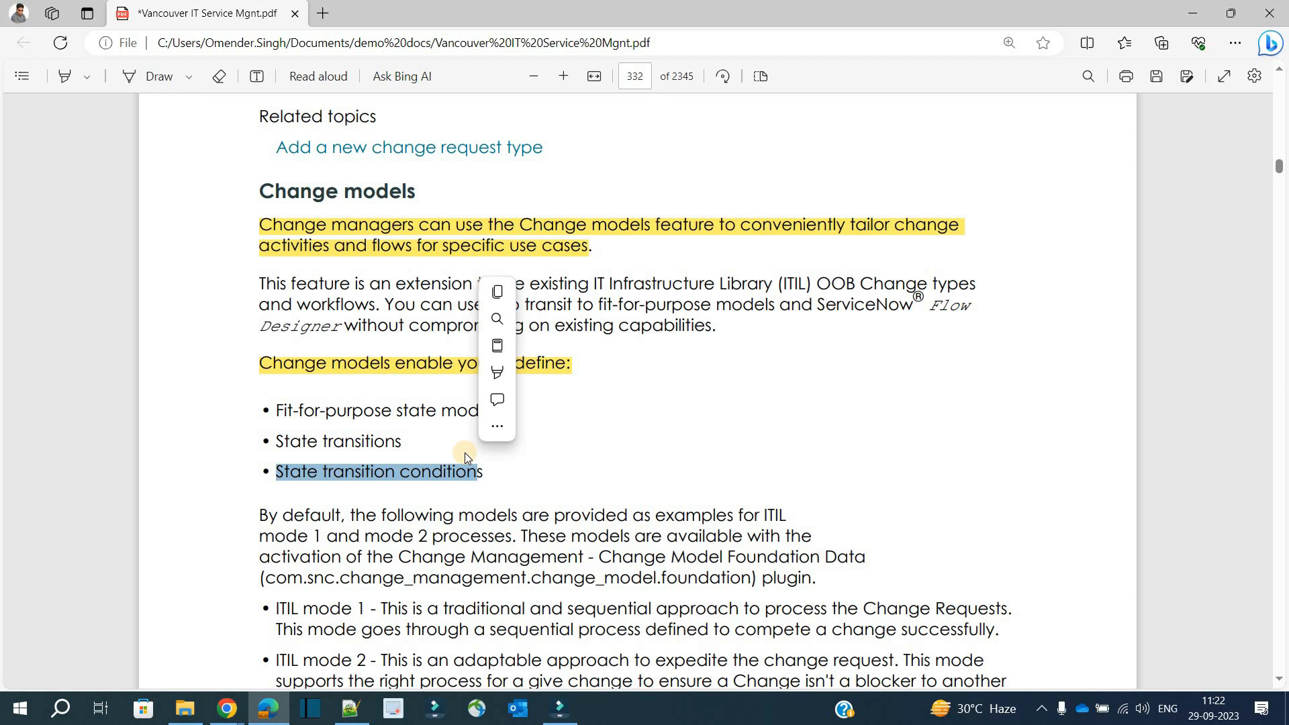
pyautogui.click(554, 454)
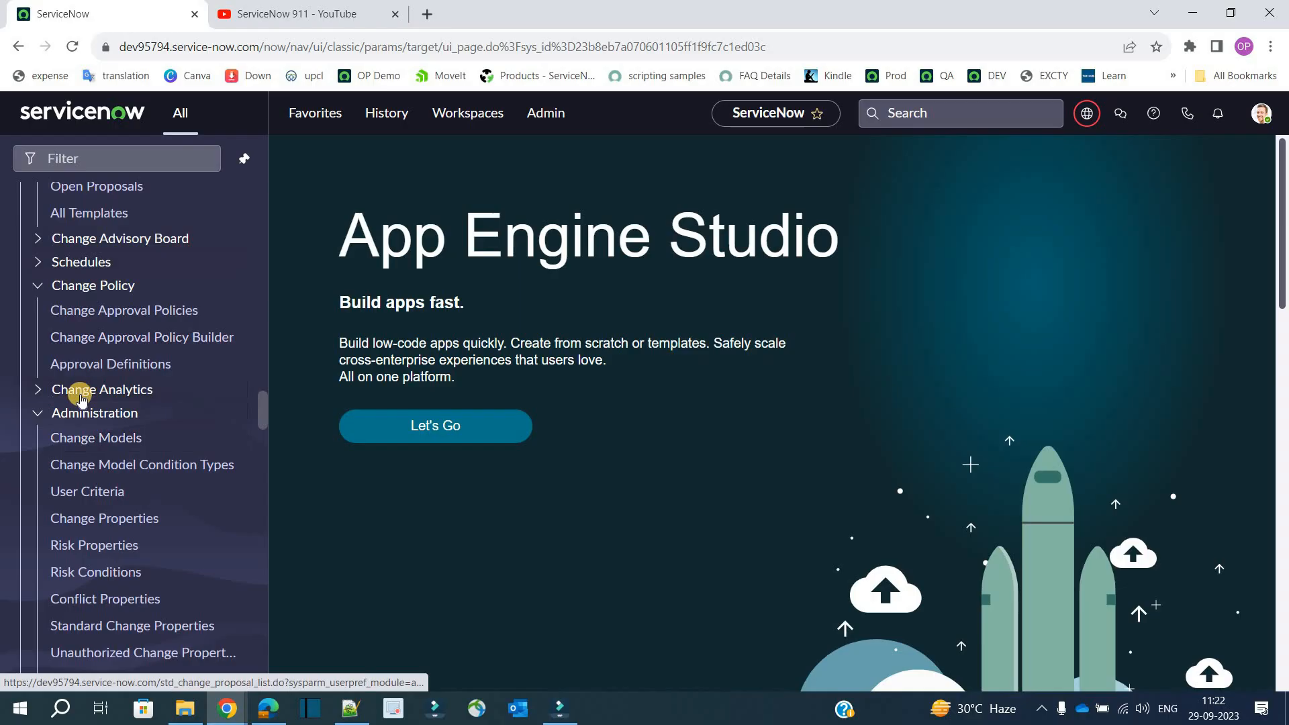
pyautogui.moveTo(77, 438)
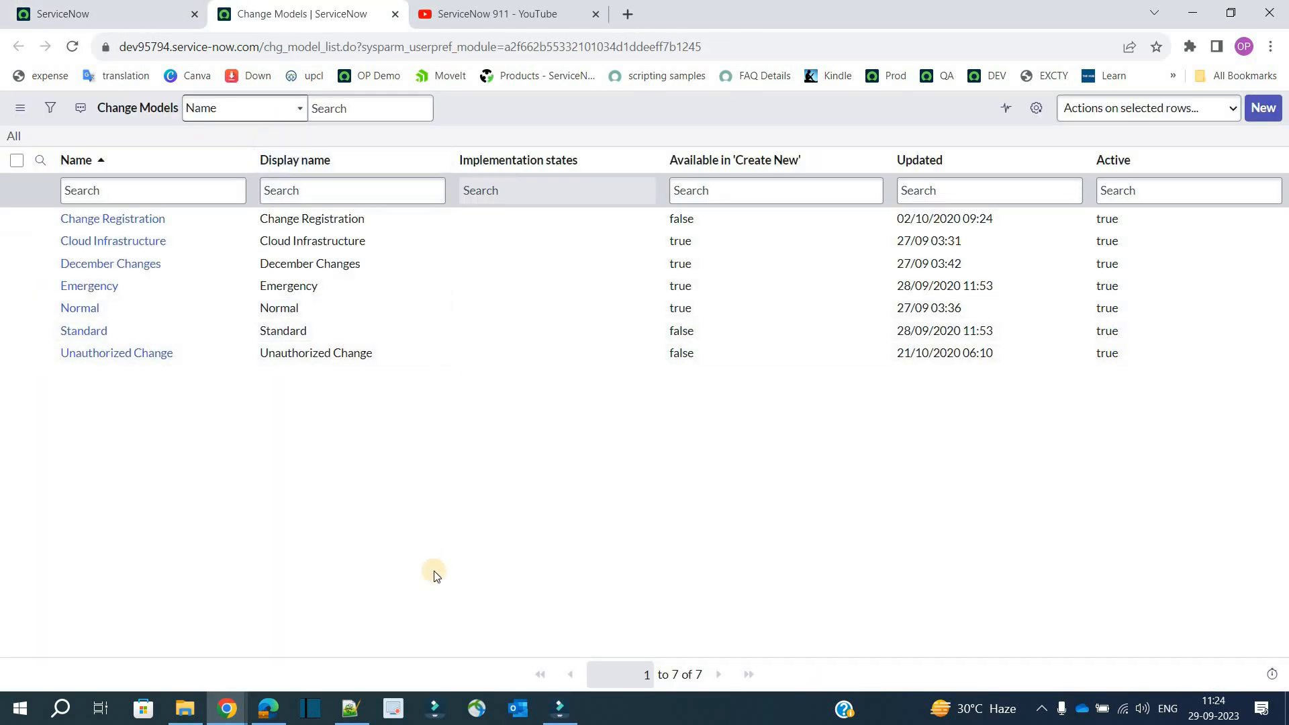
pyautogui.moveTo(61, 419)
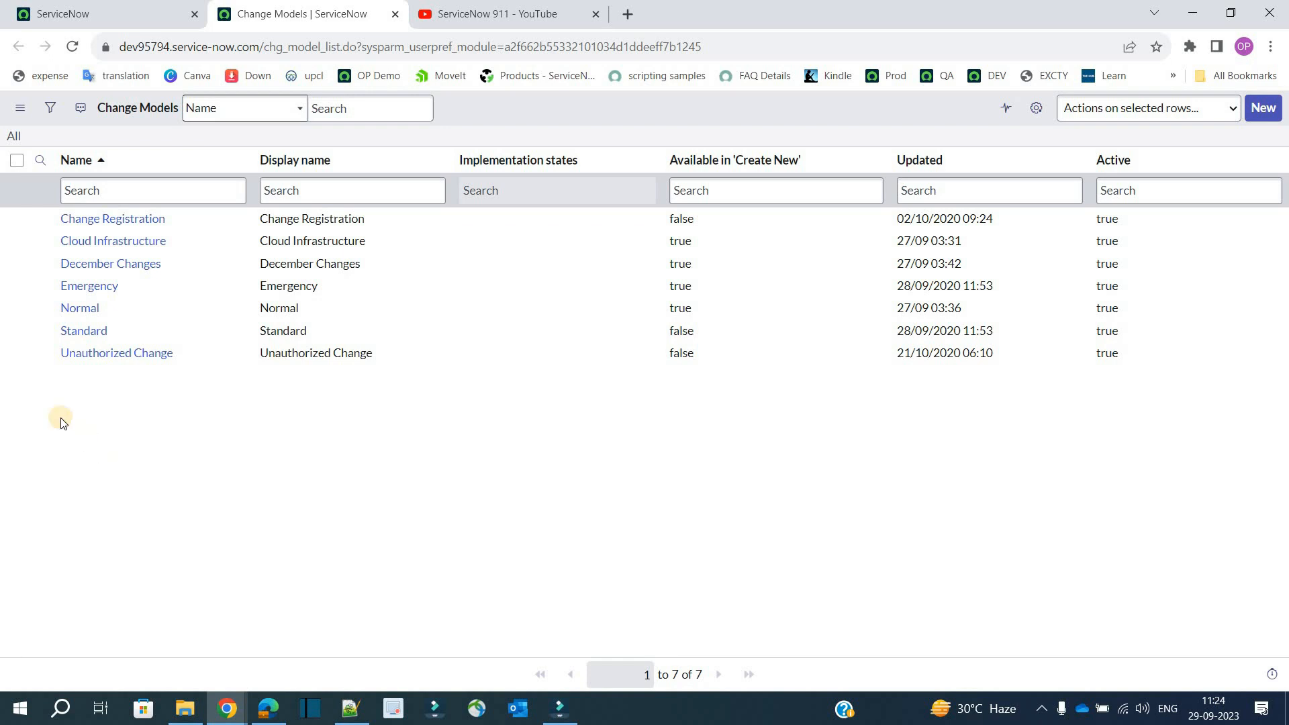
pyautogui.moveTo(32, 271)
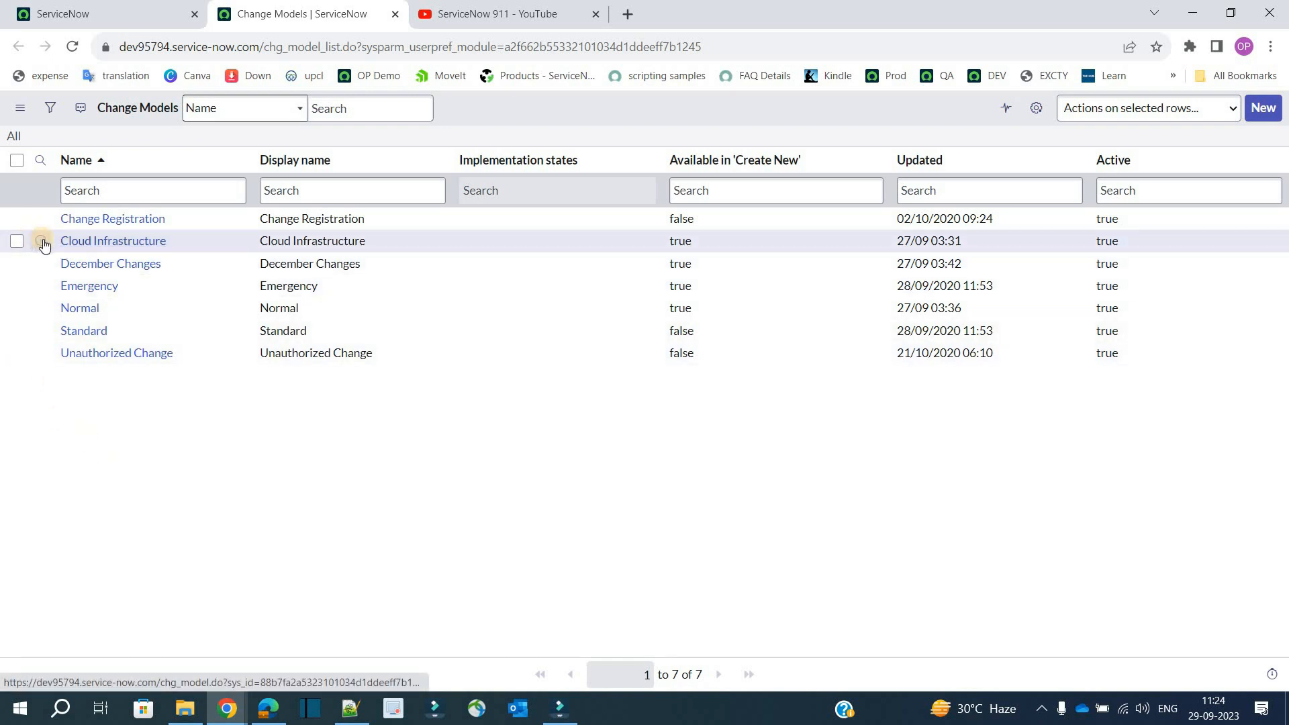
pyautogui.click(113, 240)
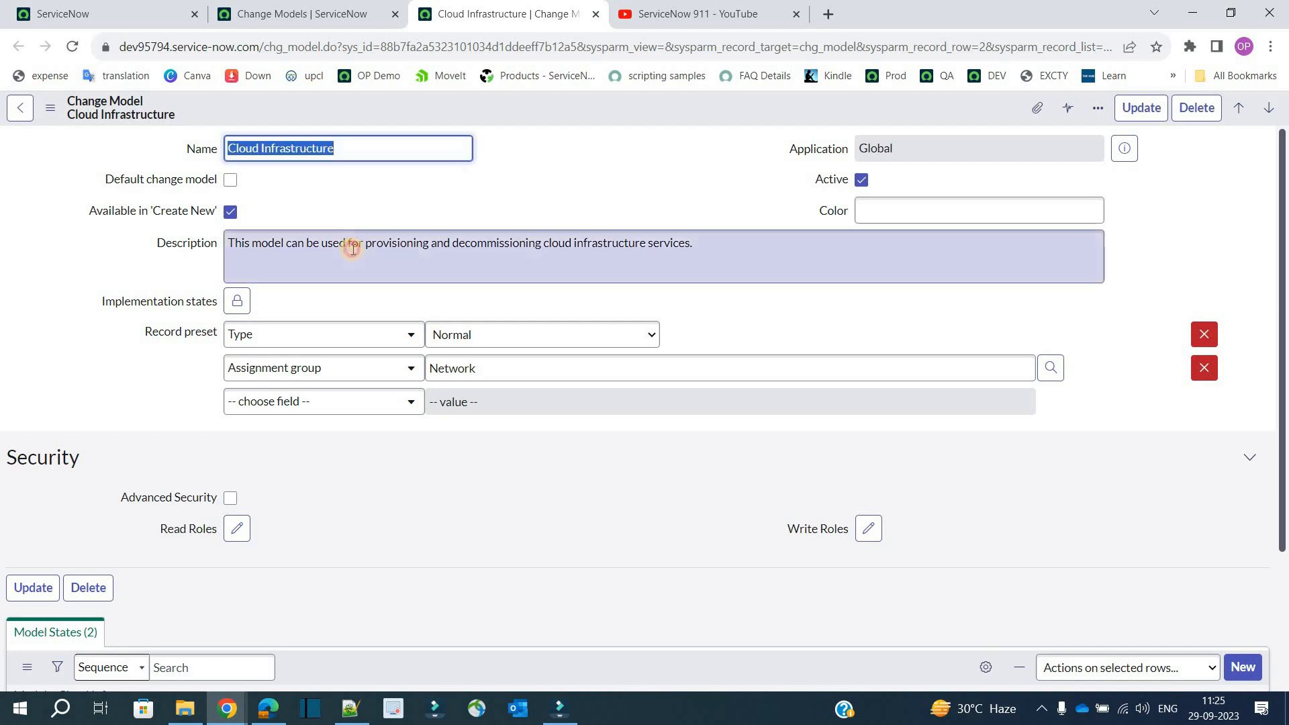
pyautogui.moveTo(333, 242); pyautogui.dragTo(468, 243)
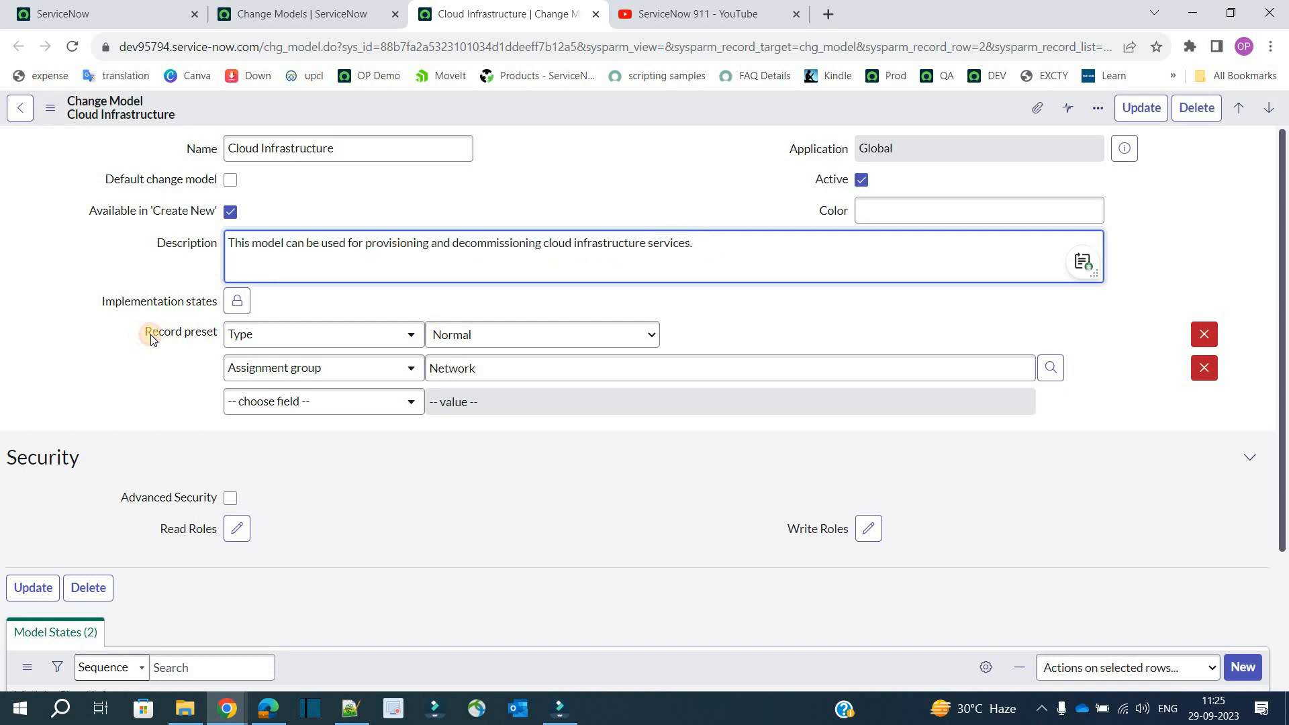
pyautogui.doubleClick(179, 332)
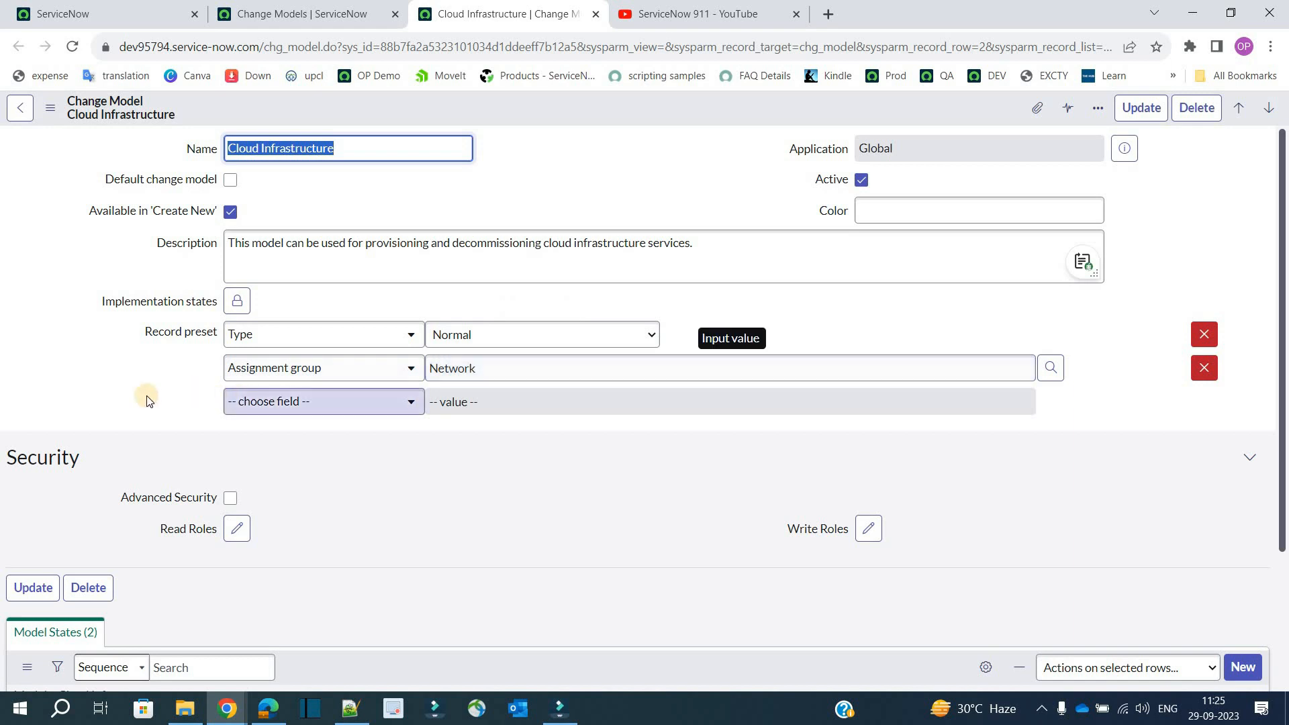
pyautogui.scroll(-3)
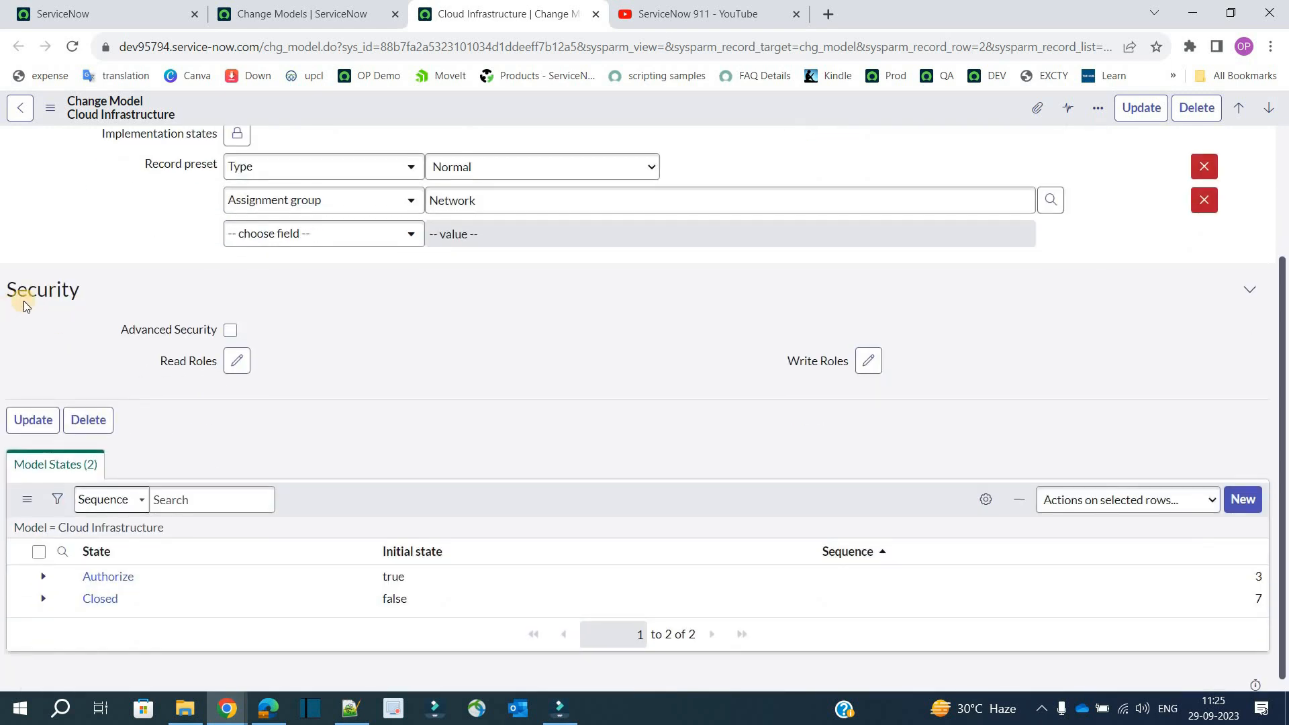
pyautogui.moveTo(837, 391)
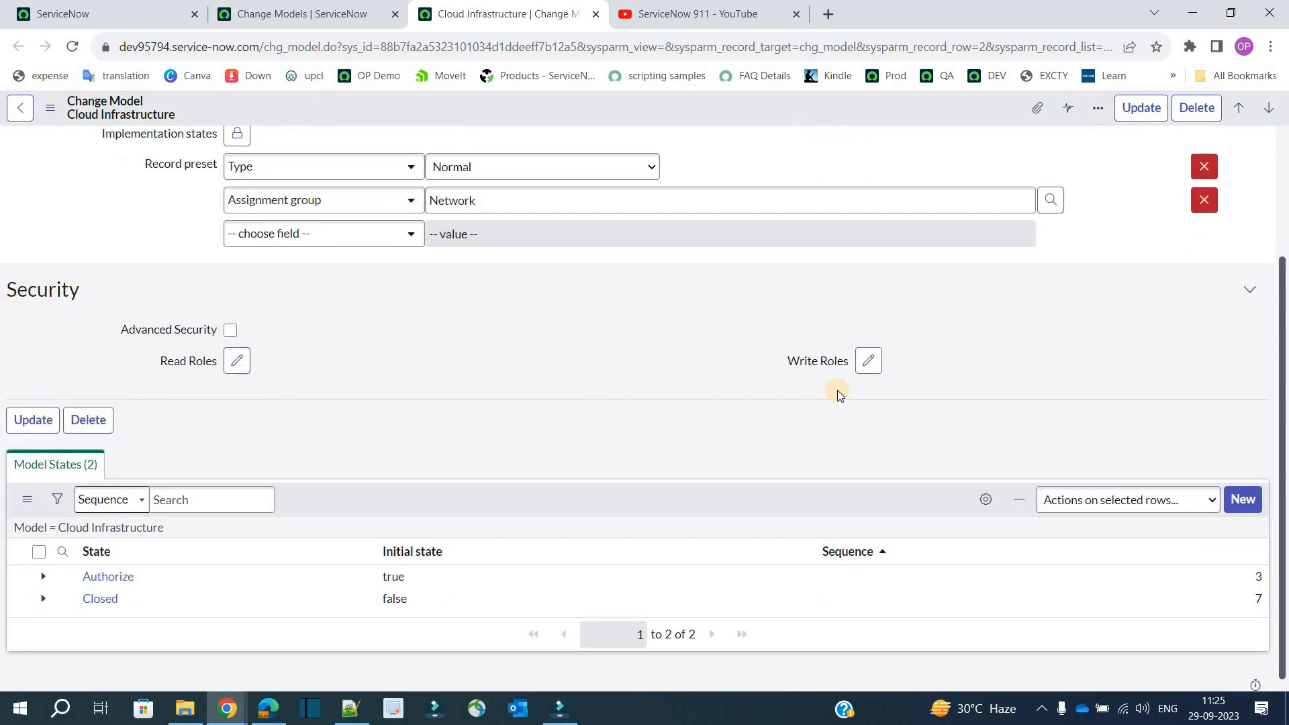
pyautogui.moveTo(575, 369)
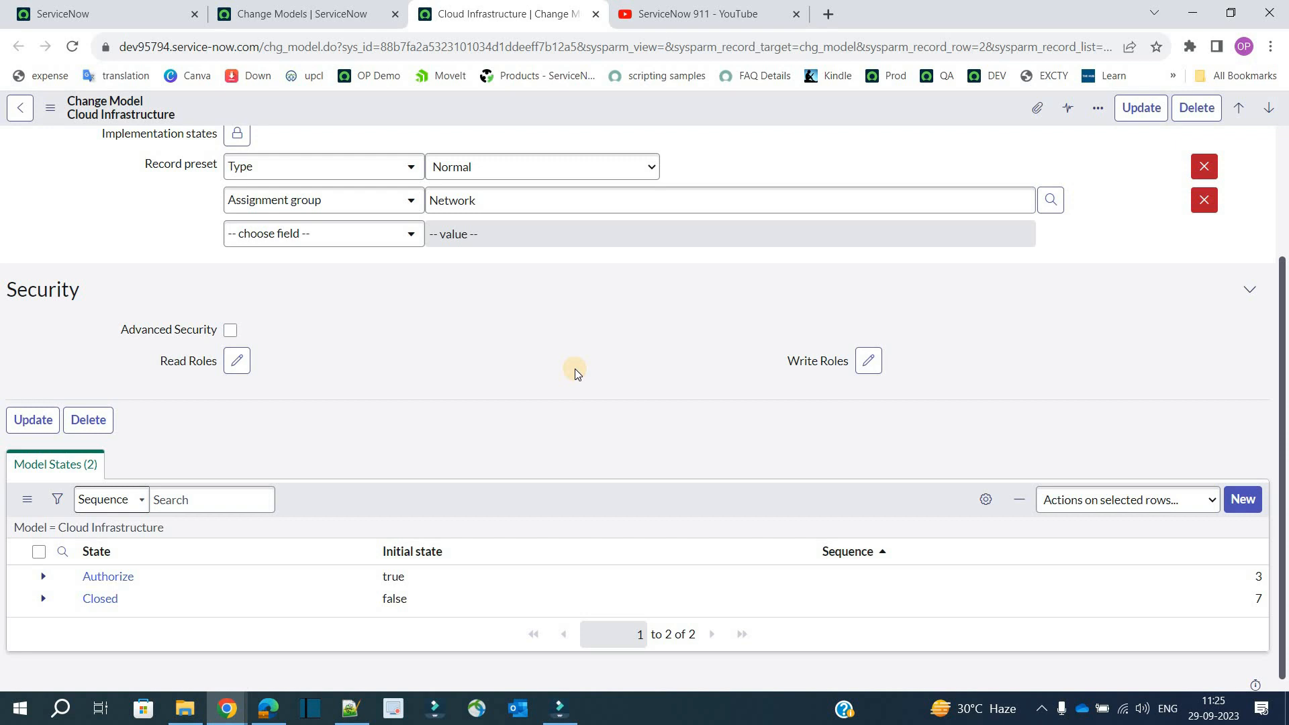
pyautogui.scroll(-3)
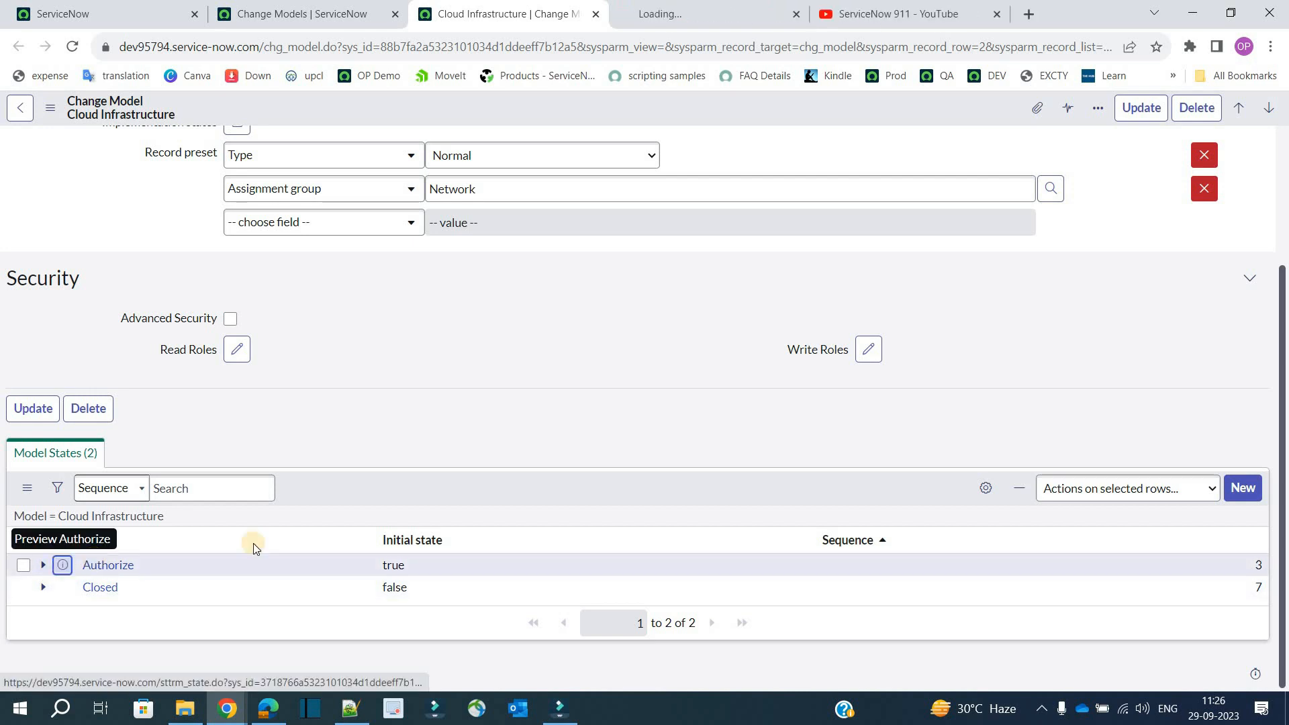
# - Open the Authorize model state and its Authorize to Closed transition record
pyautogui.click(108, 565)
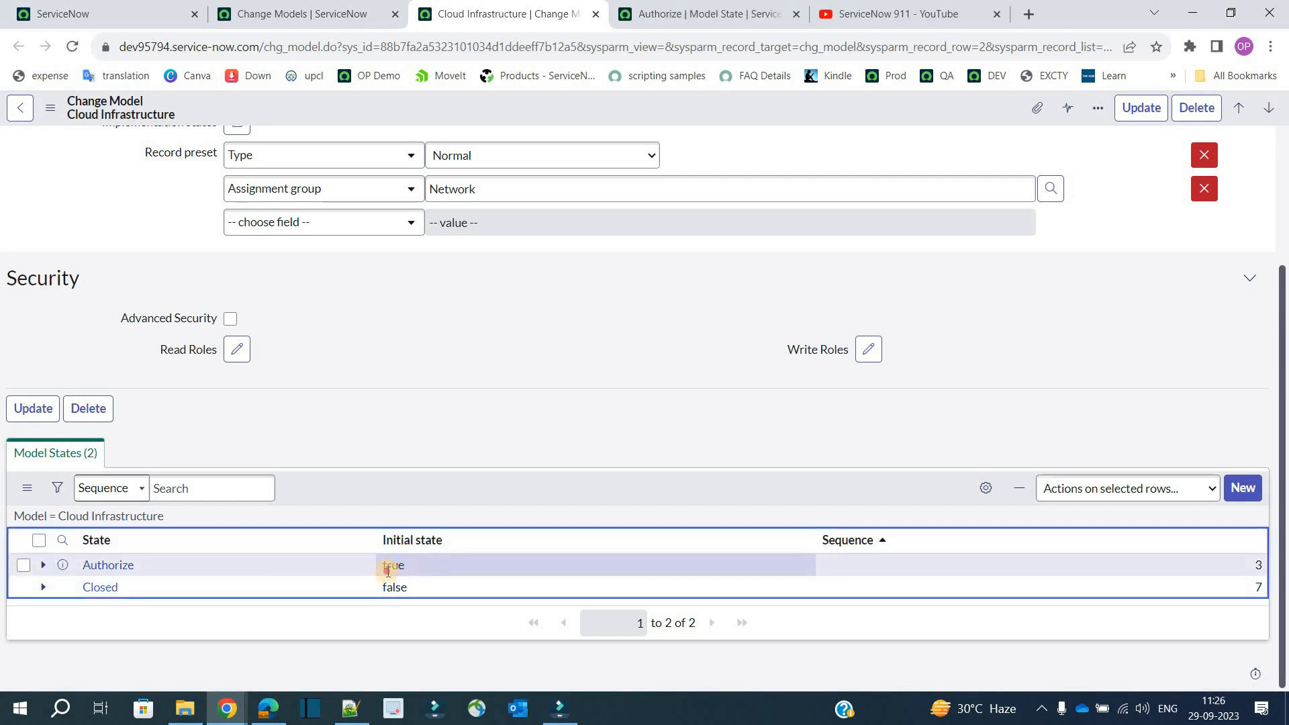
pyautogui.click(107, 565)
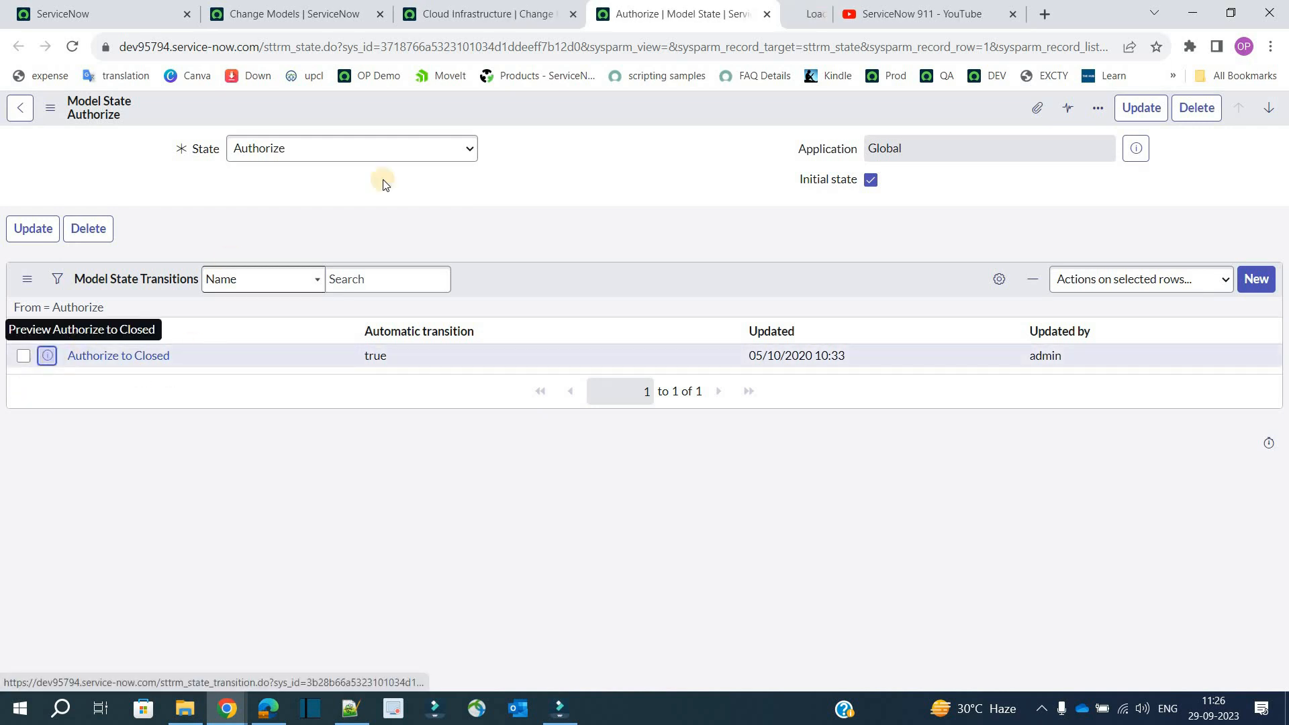
pyautogui.click(117, 355)
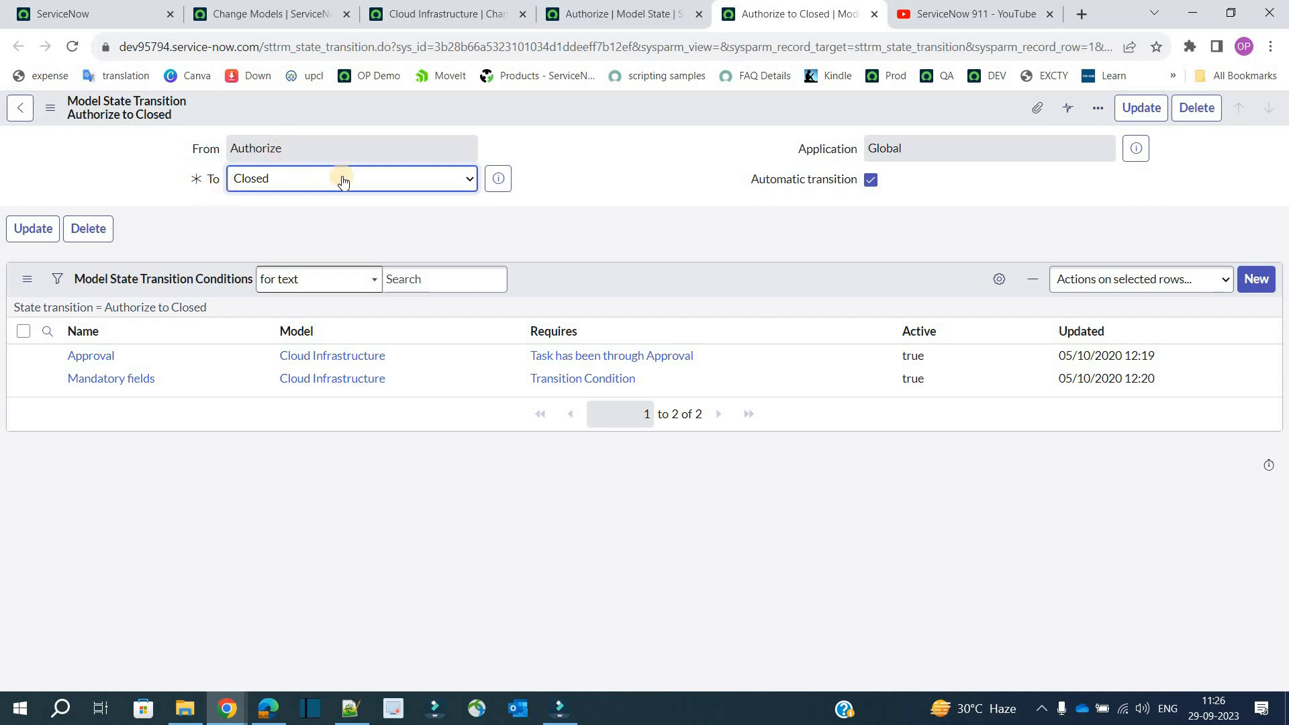
pyautogui.click(350, 179)
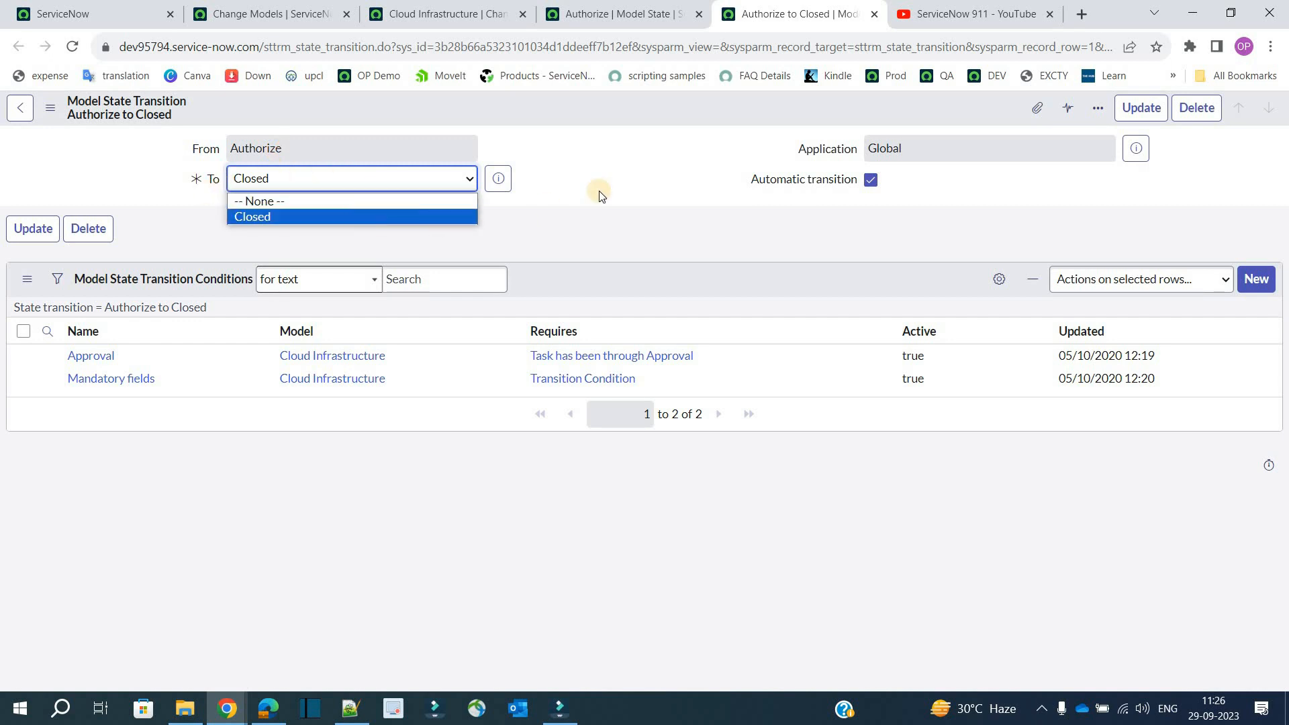
pyautogui.click(252, 216)
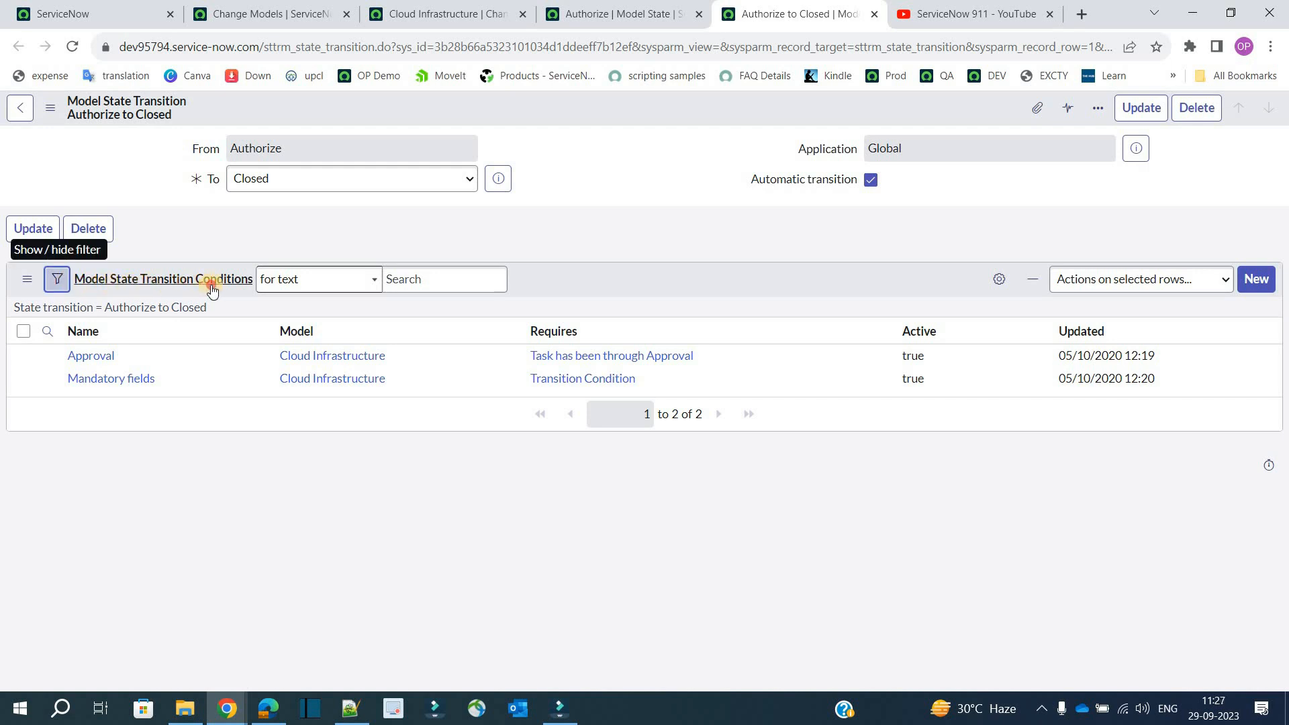
pyautogui.moveTo(251, 295)
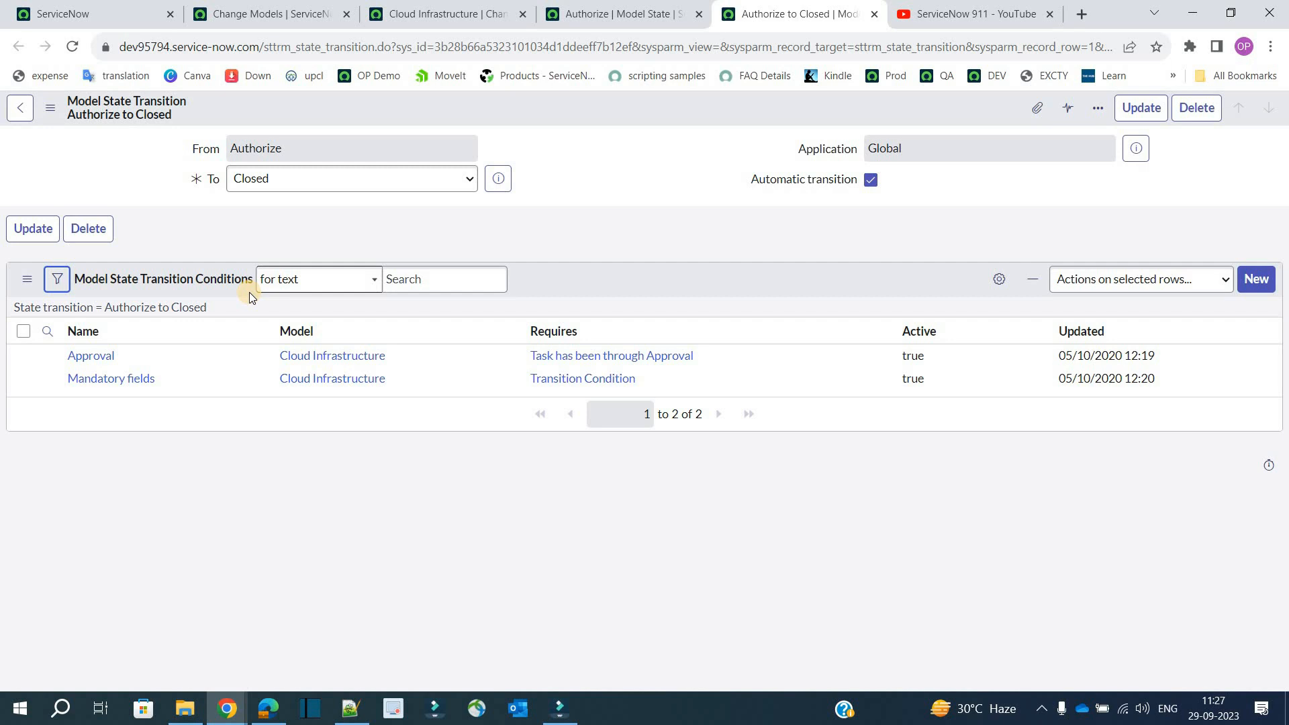
pyautogui.moveTo(159, 257)
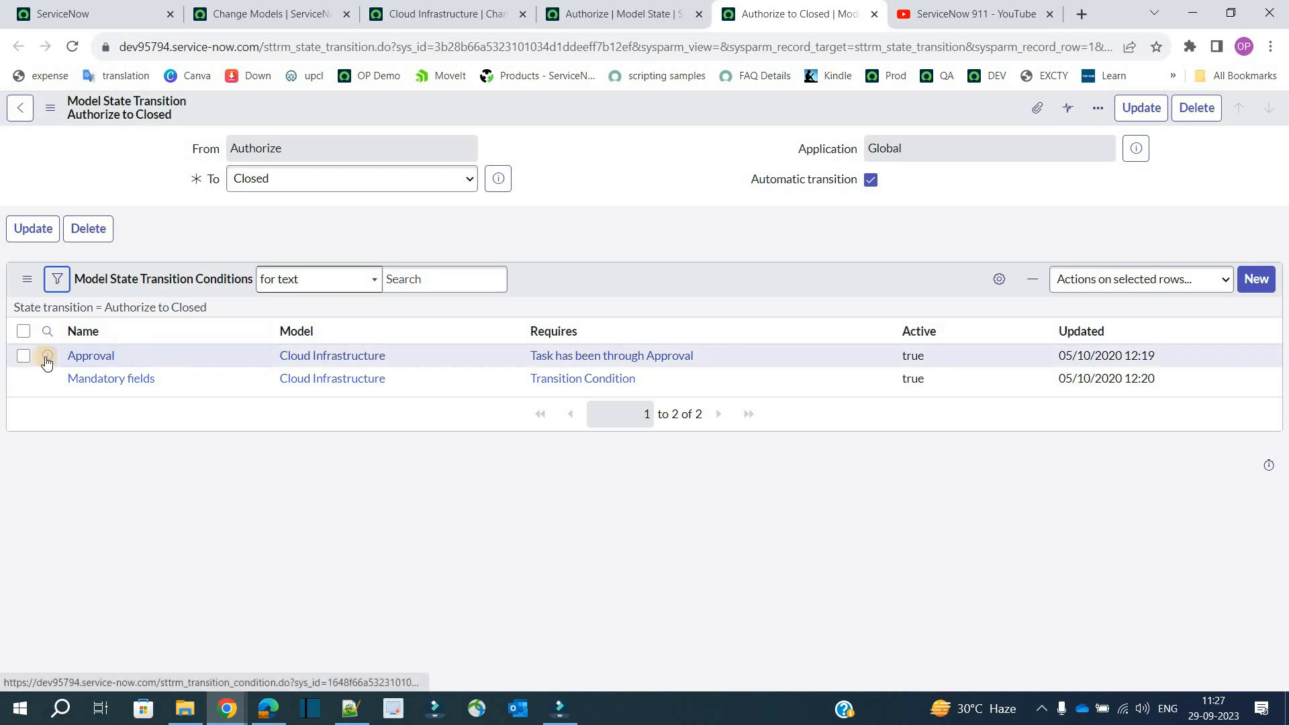
pyautogui.moveTo(48, 377)
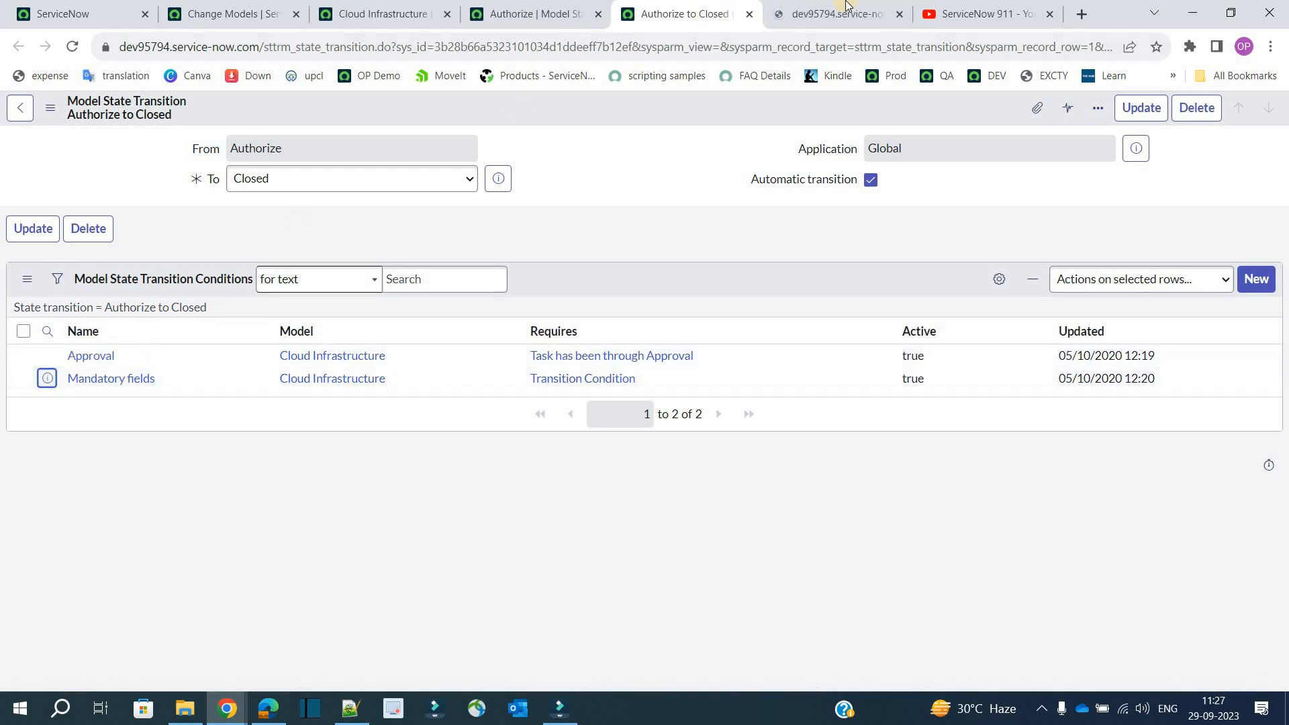
# - Open the Mandatory fields condition and view its Requires dropdown options
pyautogui.click(111, 378)
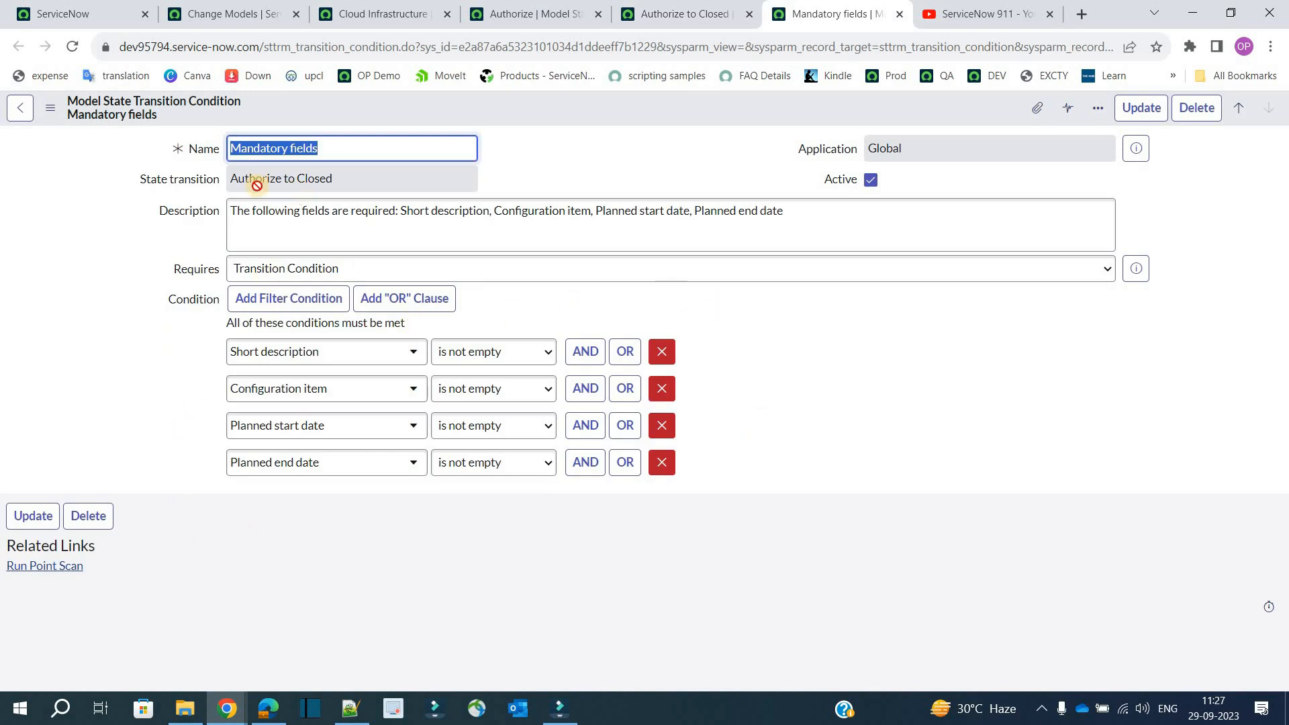
pyautogui.moveTo(377, 284)
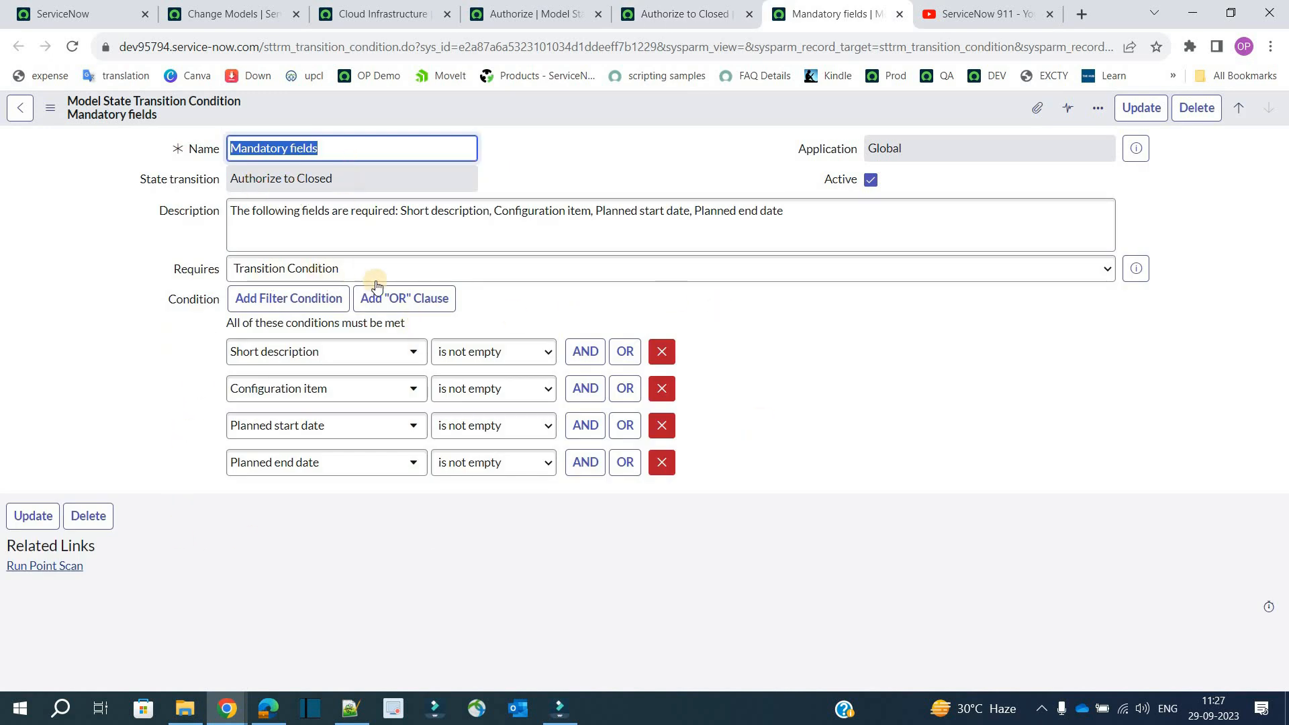
pyautogui.click(665, 265)
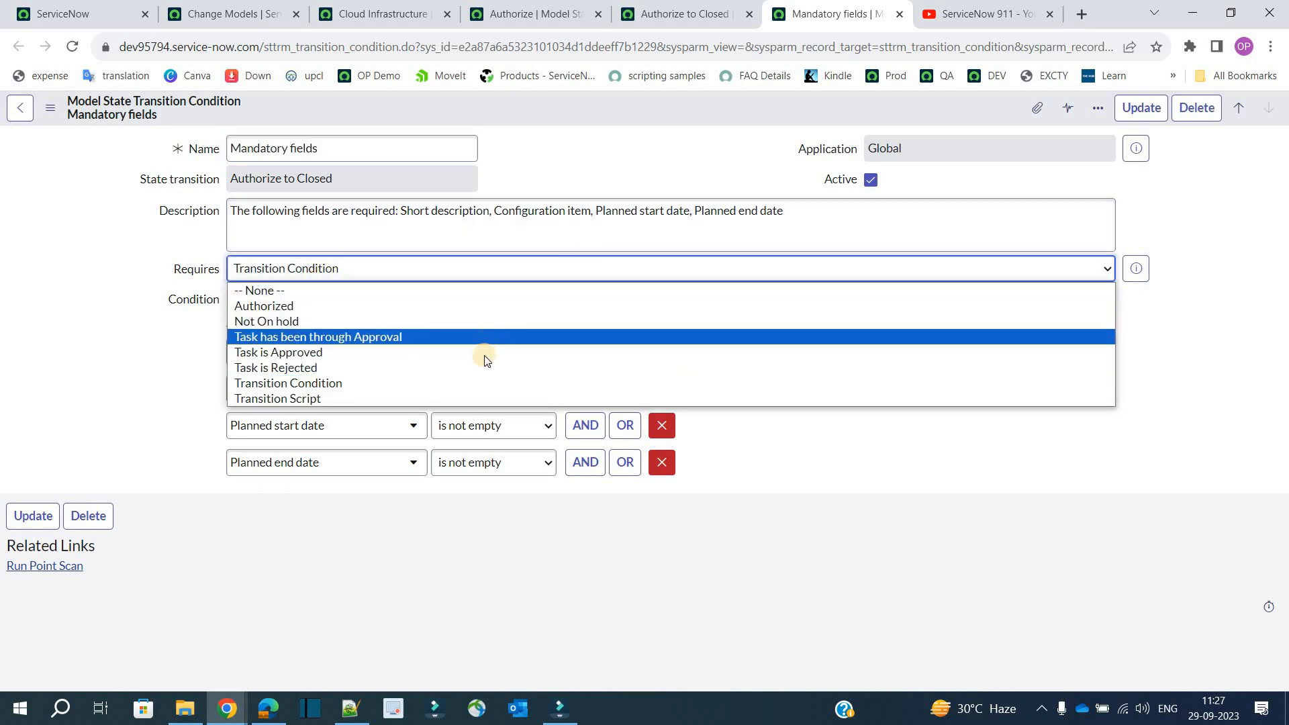
pyautogui.moveTo(483, 373)
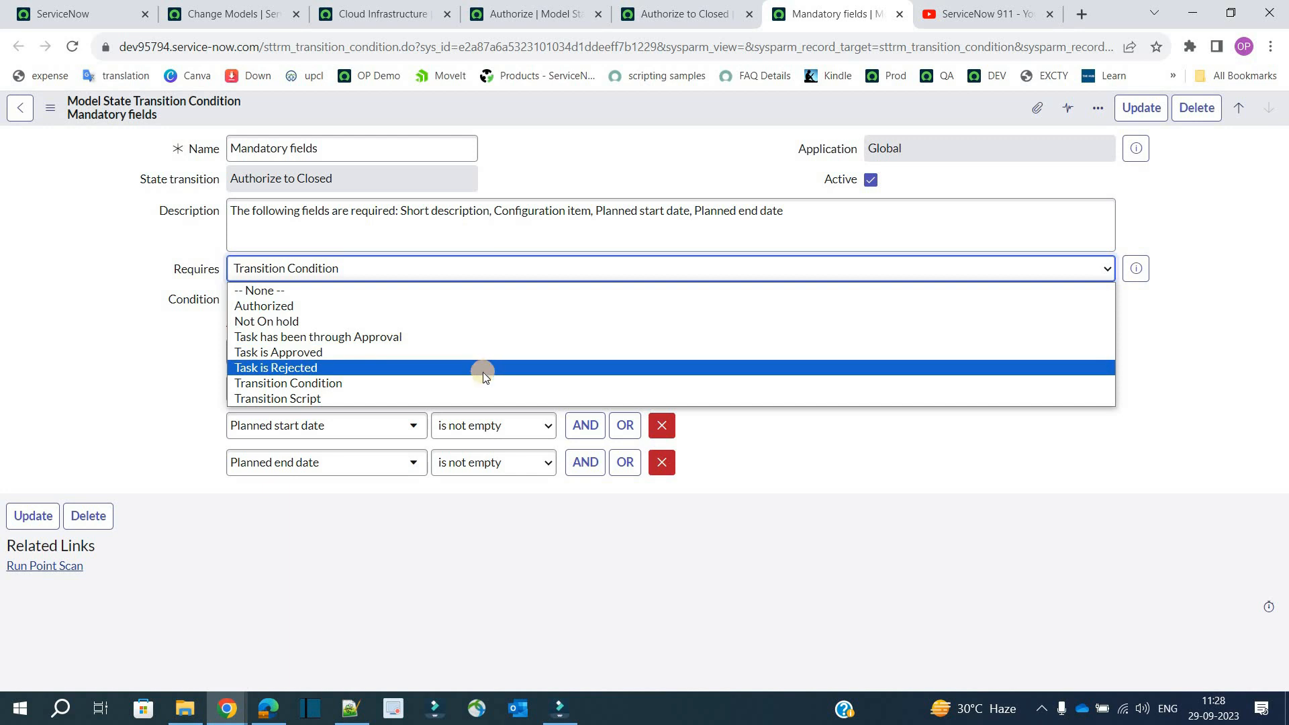
pyautogui.moveTo(480, 401)
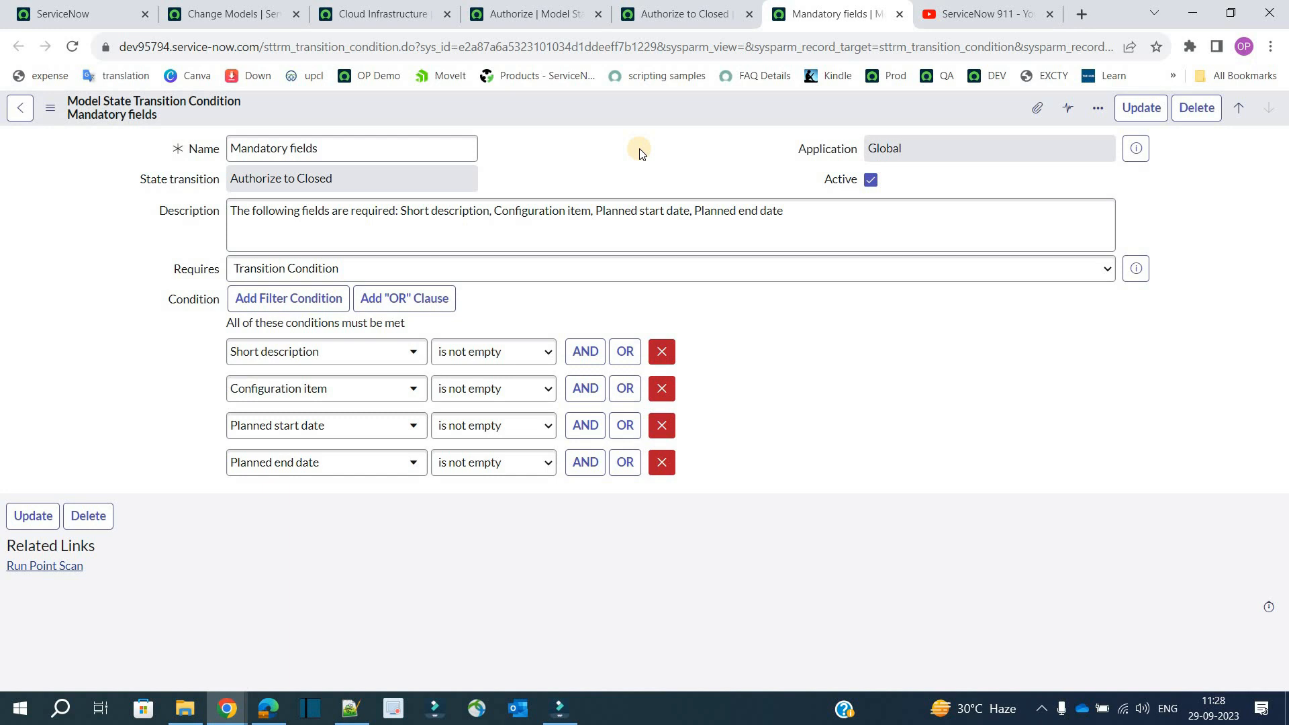
pyautogui.moveTo(718, 377)
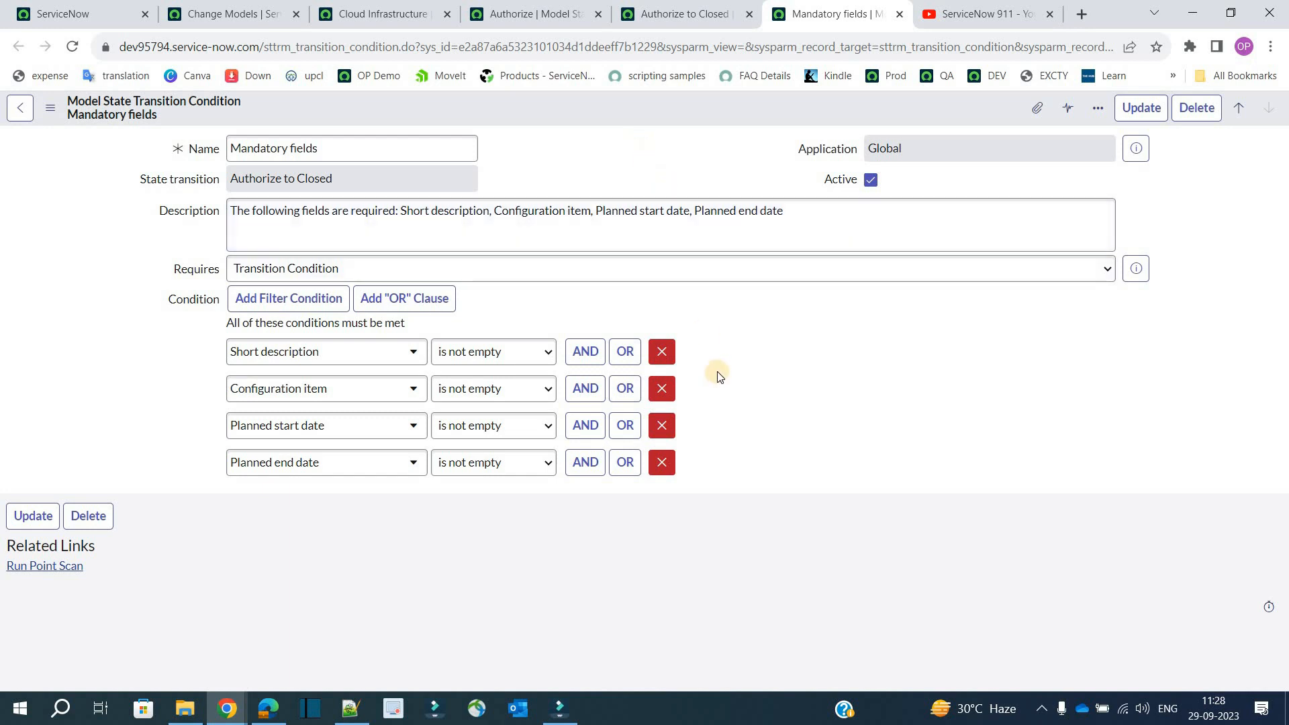
pyautogui.moveTo(968, 103)
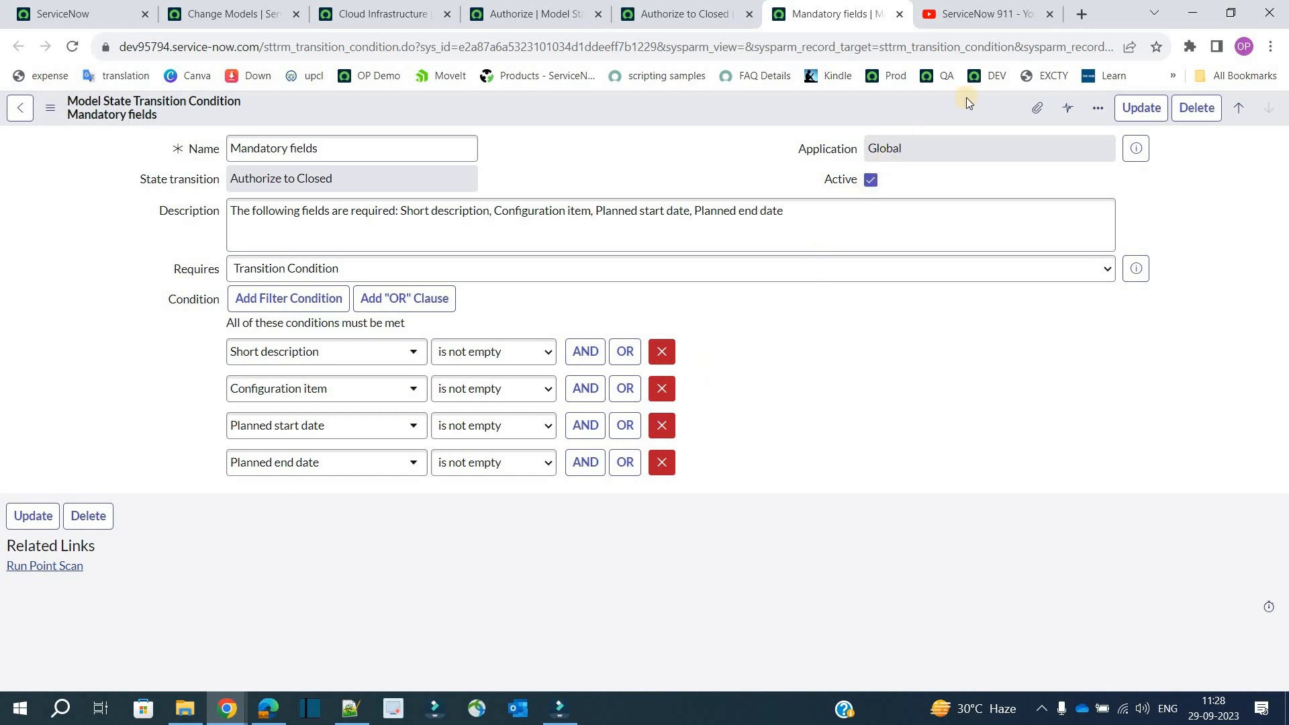
pyautogui.moveTo(123, 5)
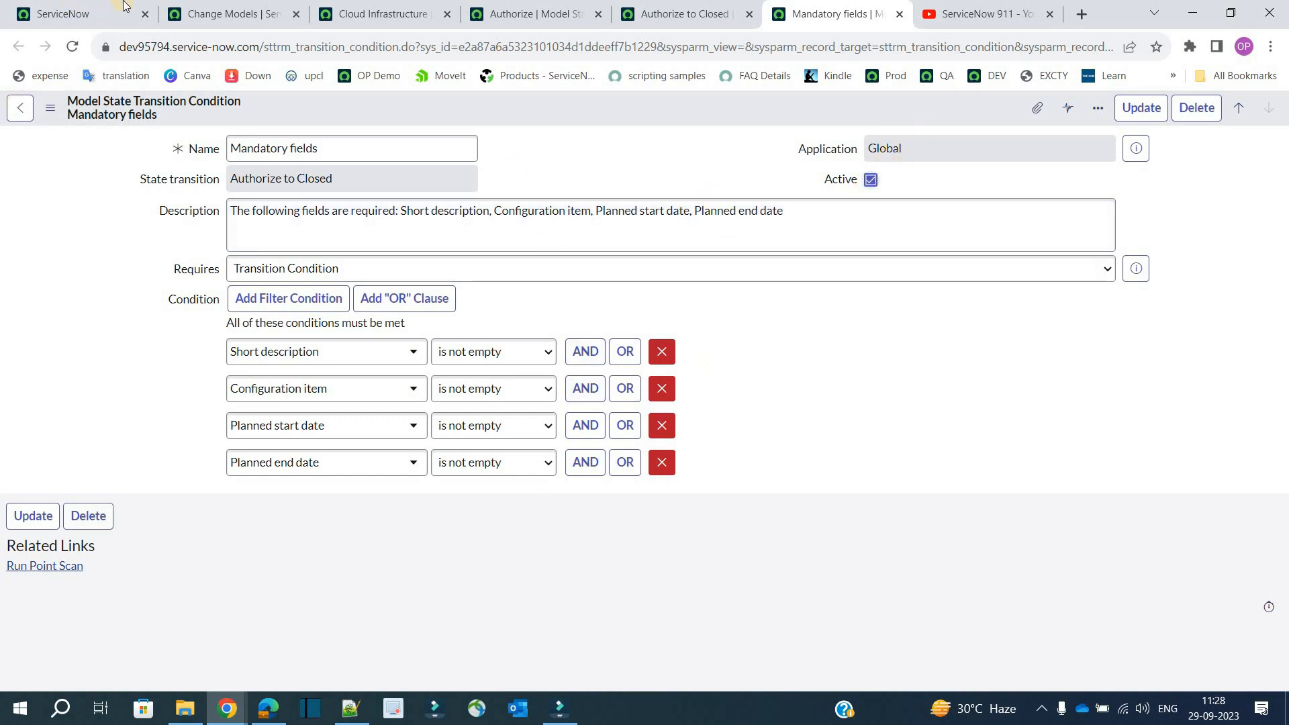
# - Filter the navigator with 'cr' to find the change request creation module
pyautogui.click(67, 15)
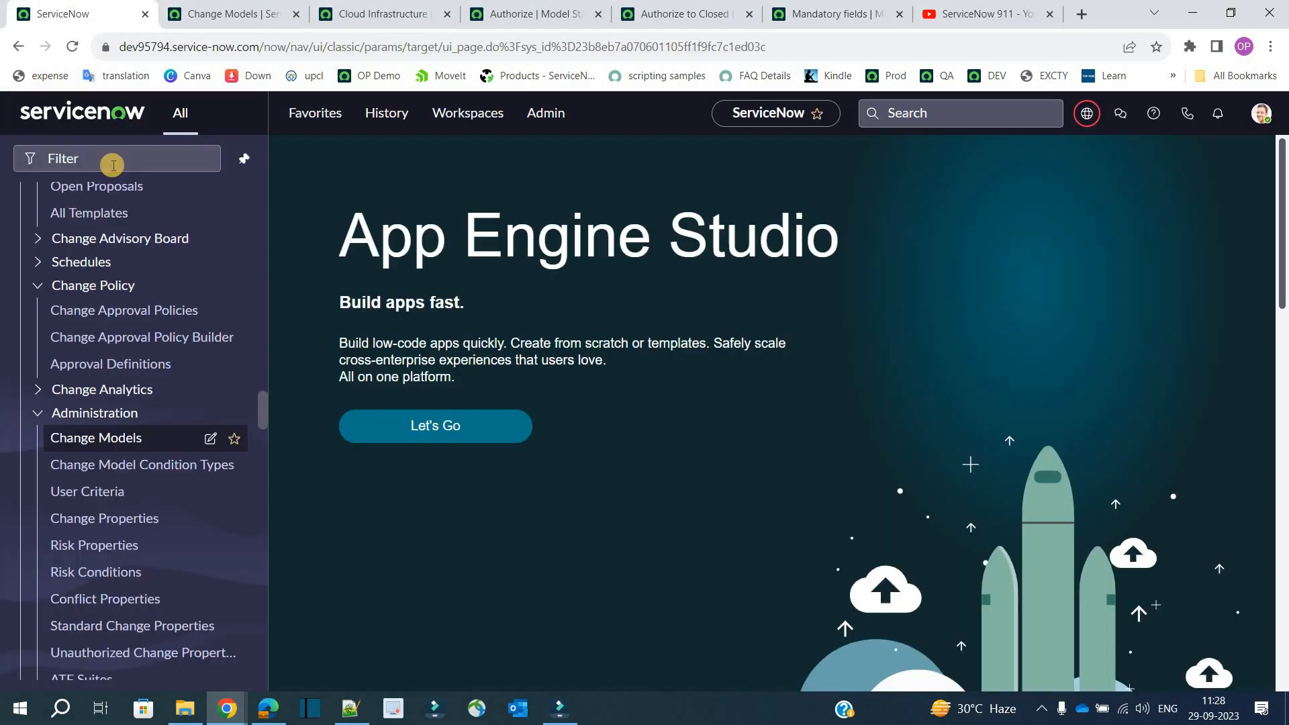
pyautogui.write('cr')
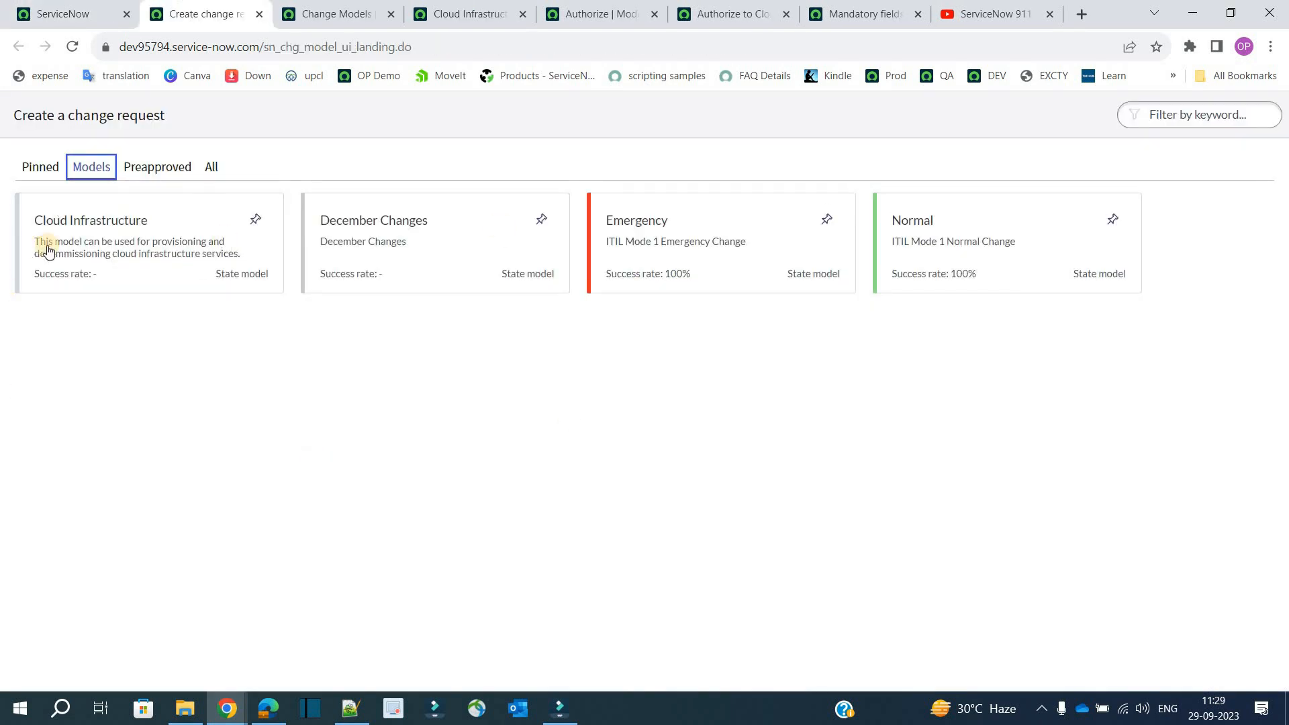
pyautogui.moveTo(92, 248)
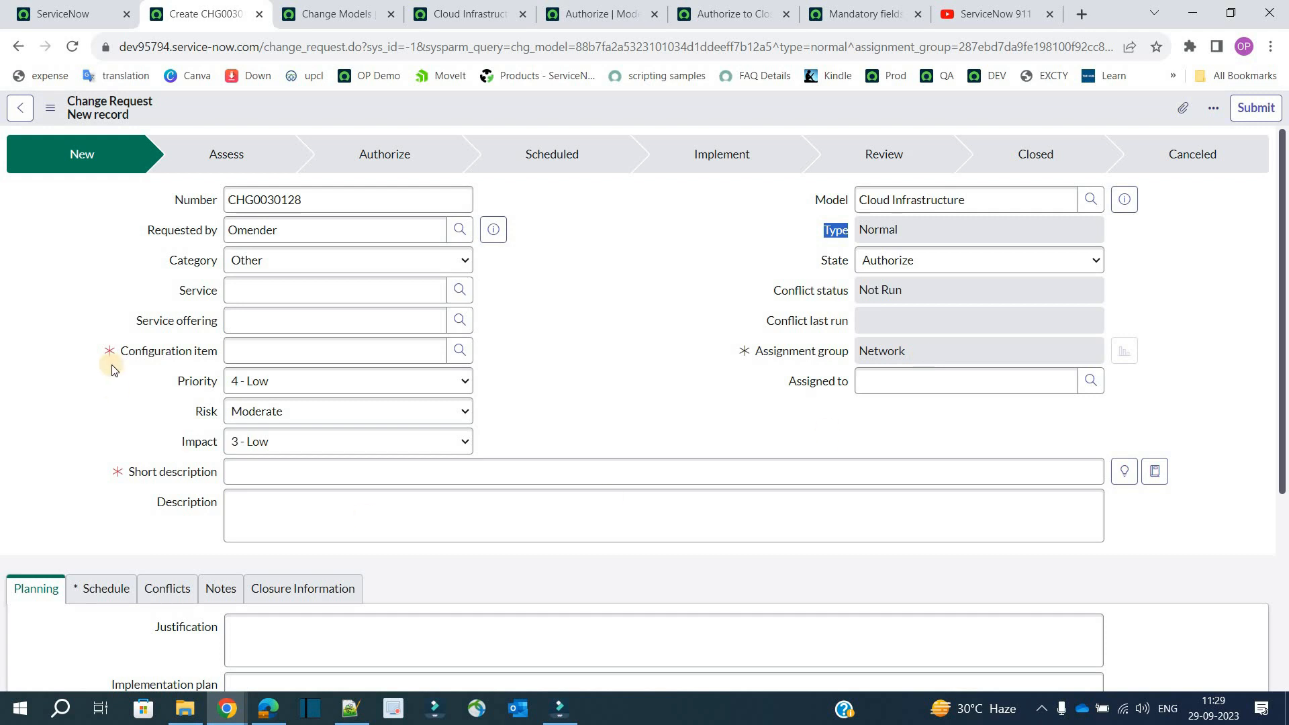
# - Fill in planned dates and configuration item SAP Ariba, then submit change request CHG0030128
pyautogui.click(335, 350)
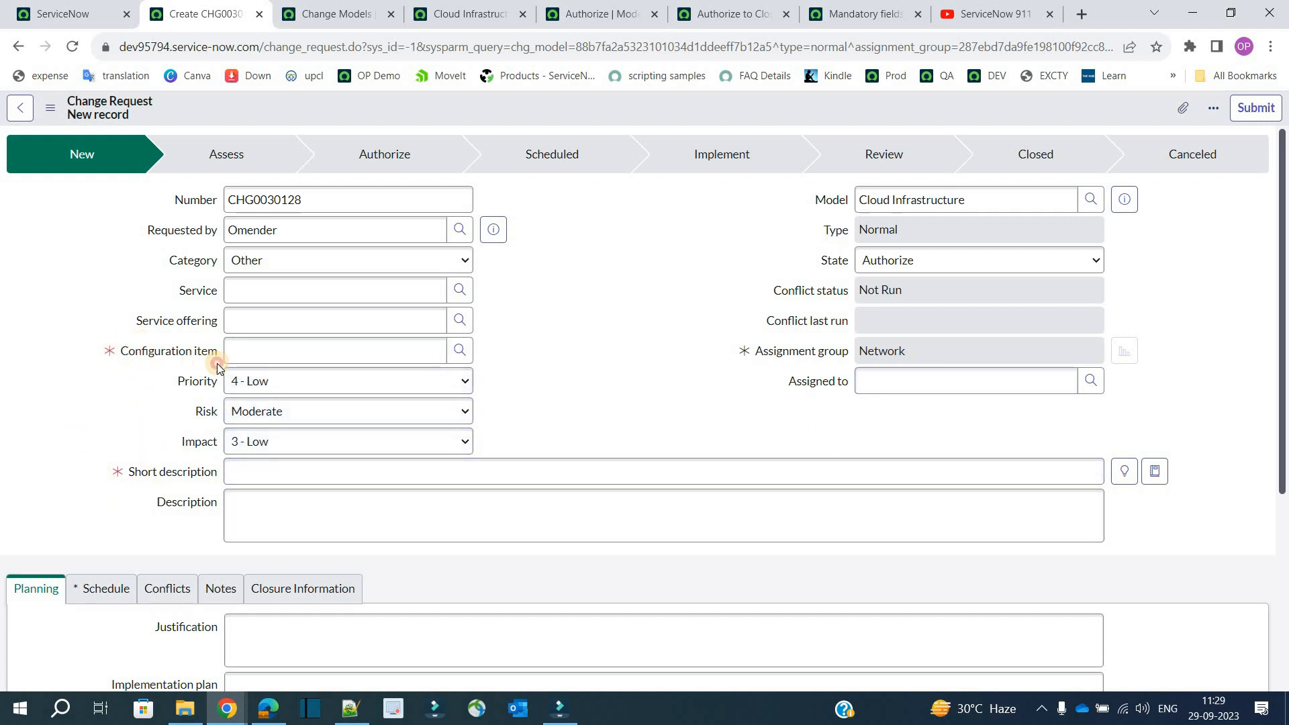
pyautogui.scroll(-3)
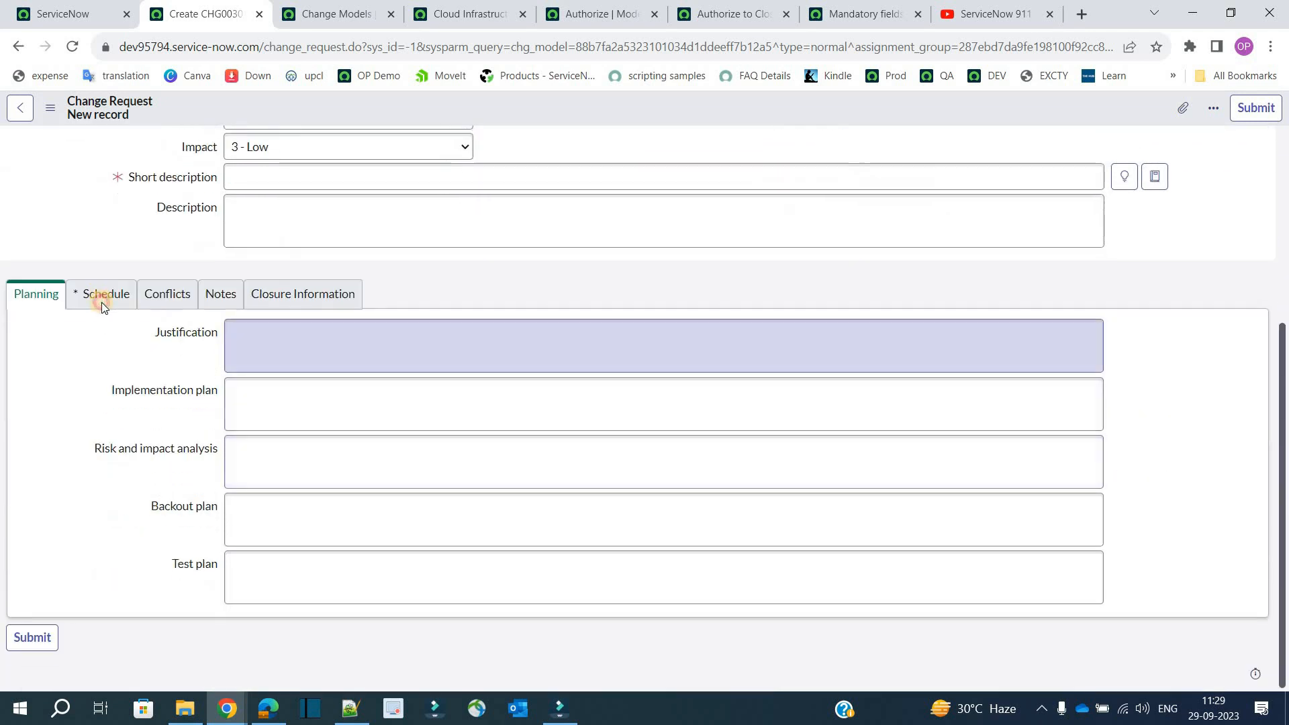
pyautogui.click(105, 294)
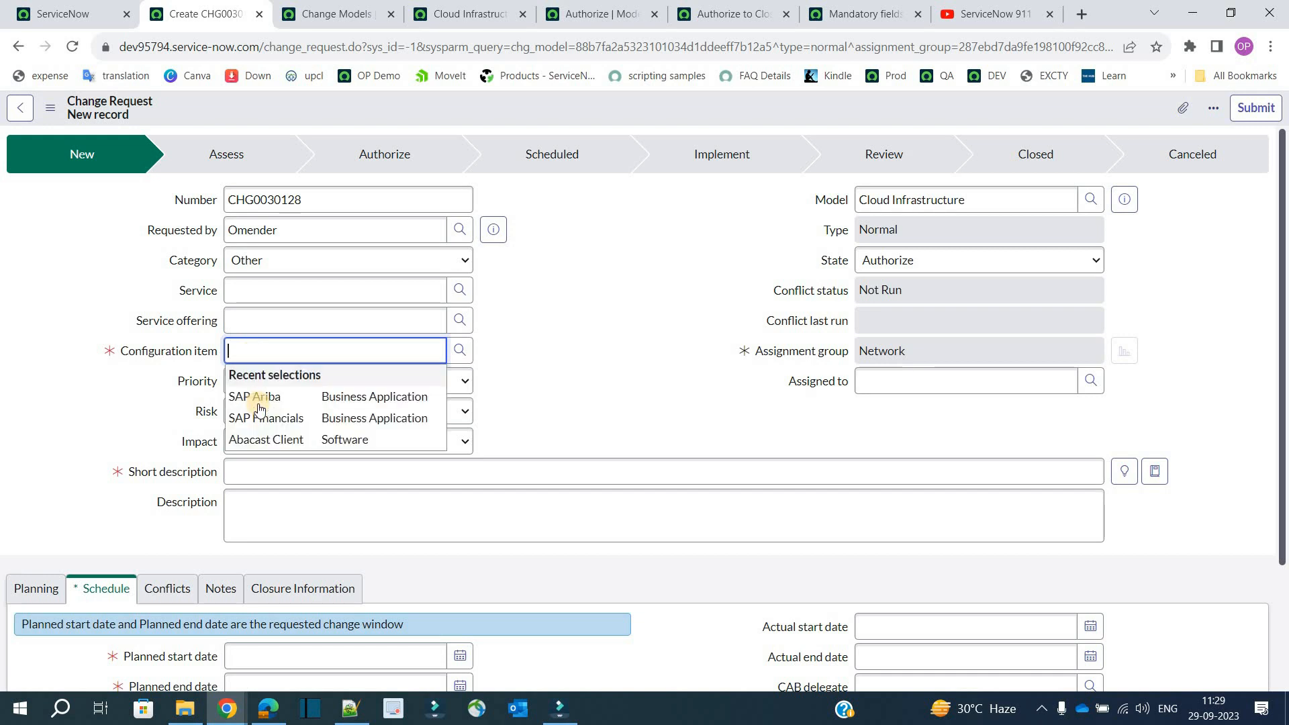
pyautogui.click(253, 397)
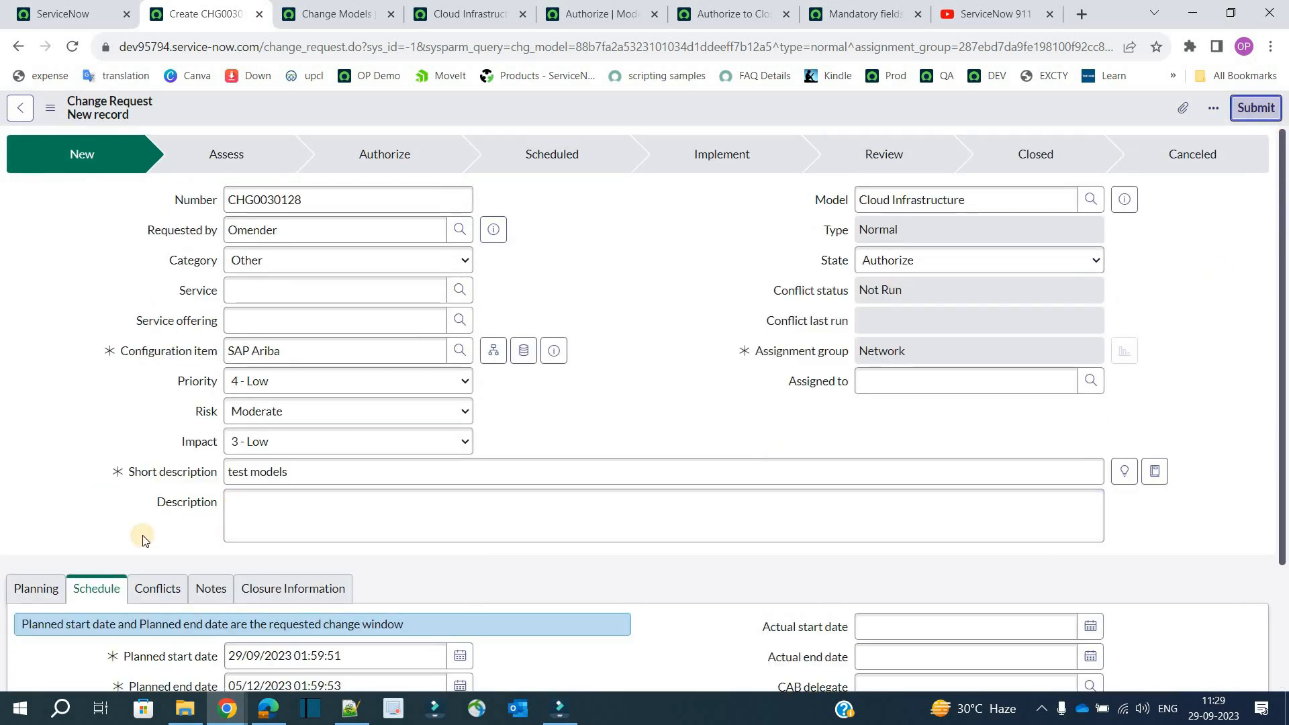
pyautogui.click(1255, 108)
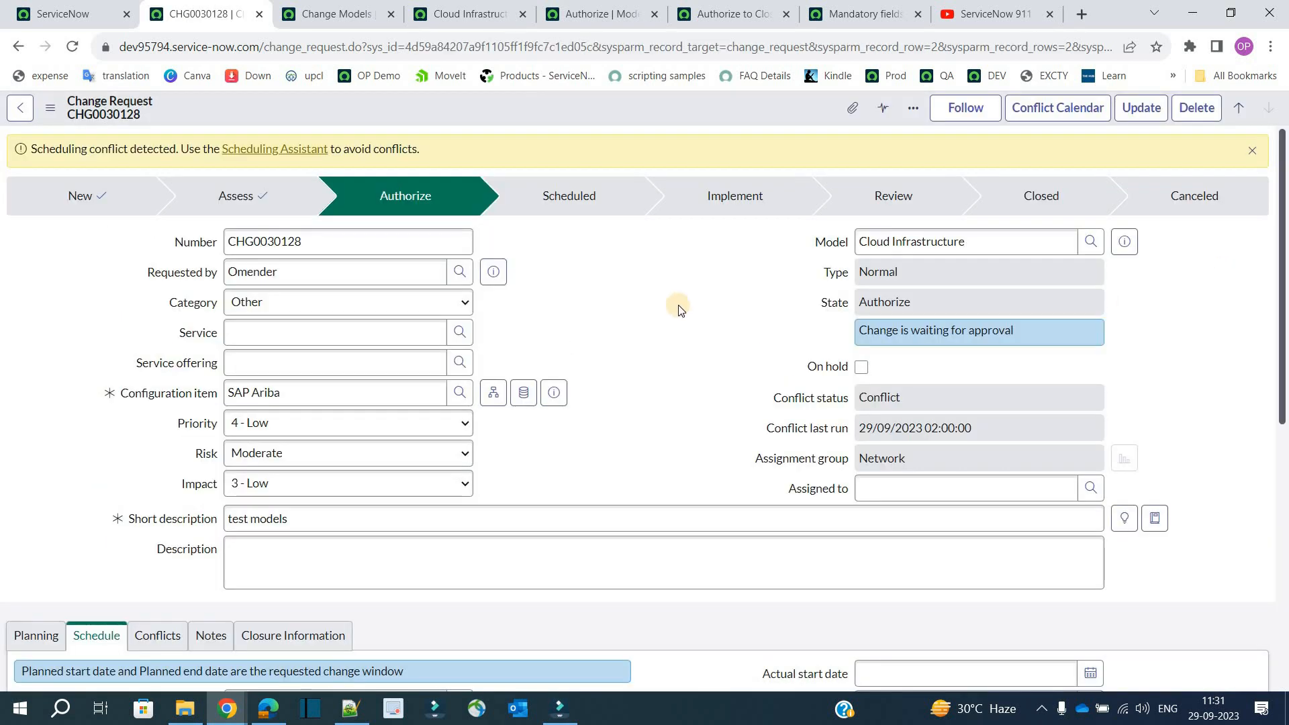
pyautogui.doubleClick(937, 331)
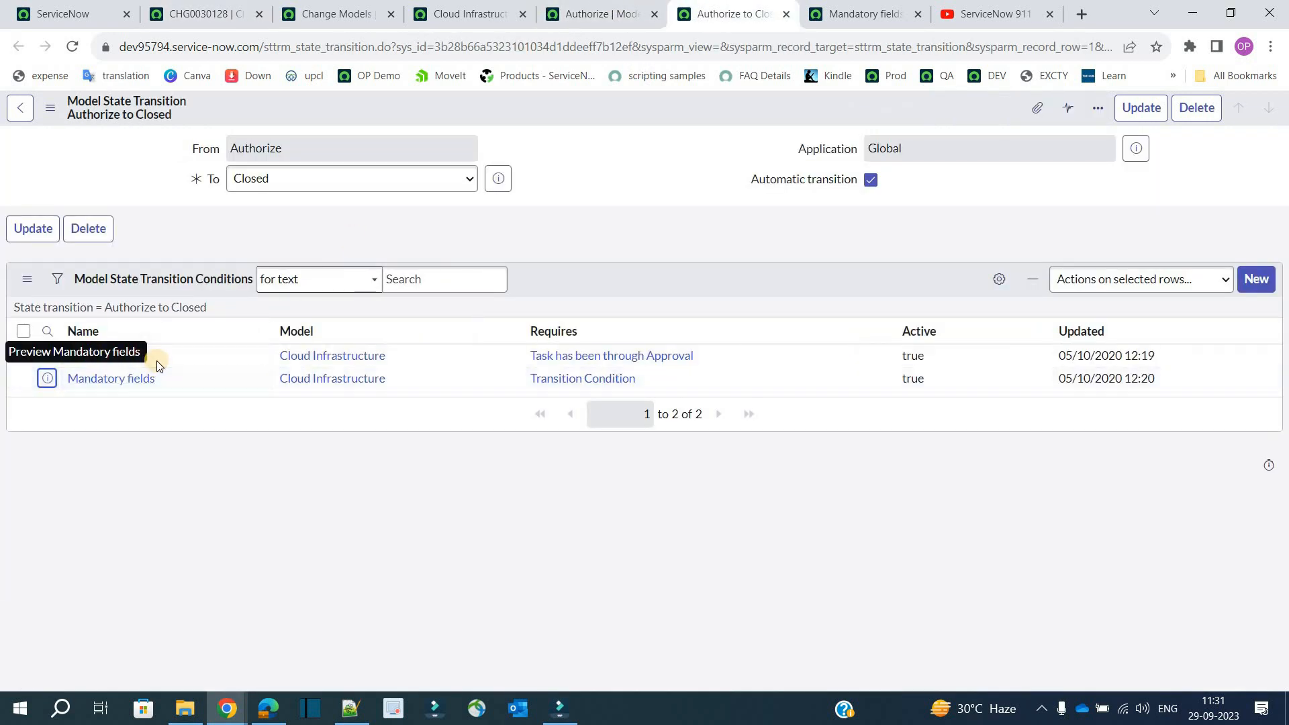
pyautogui.click(110, 378)
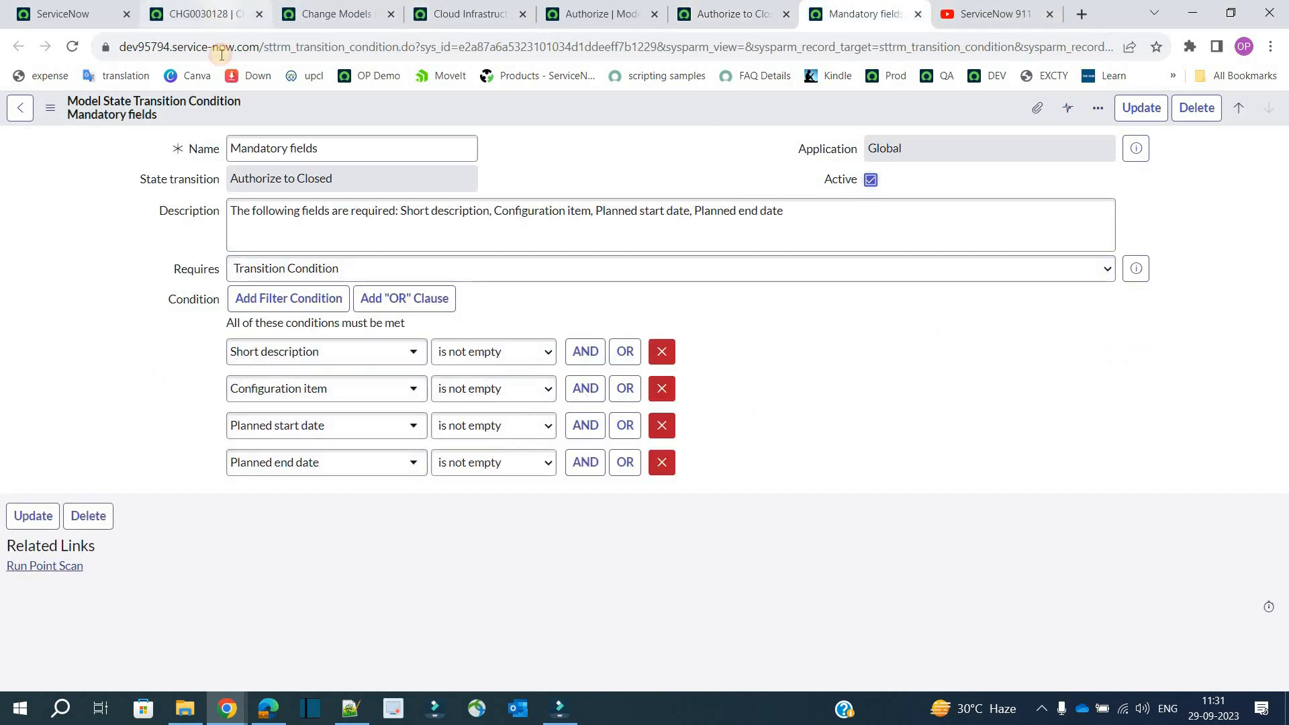
pyautogui.click(201, 14)
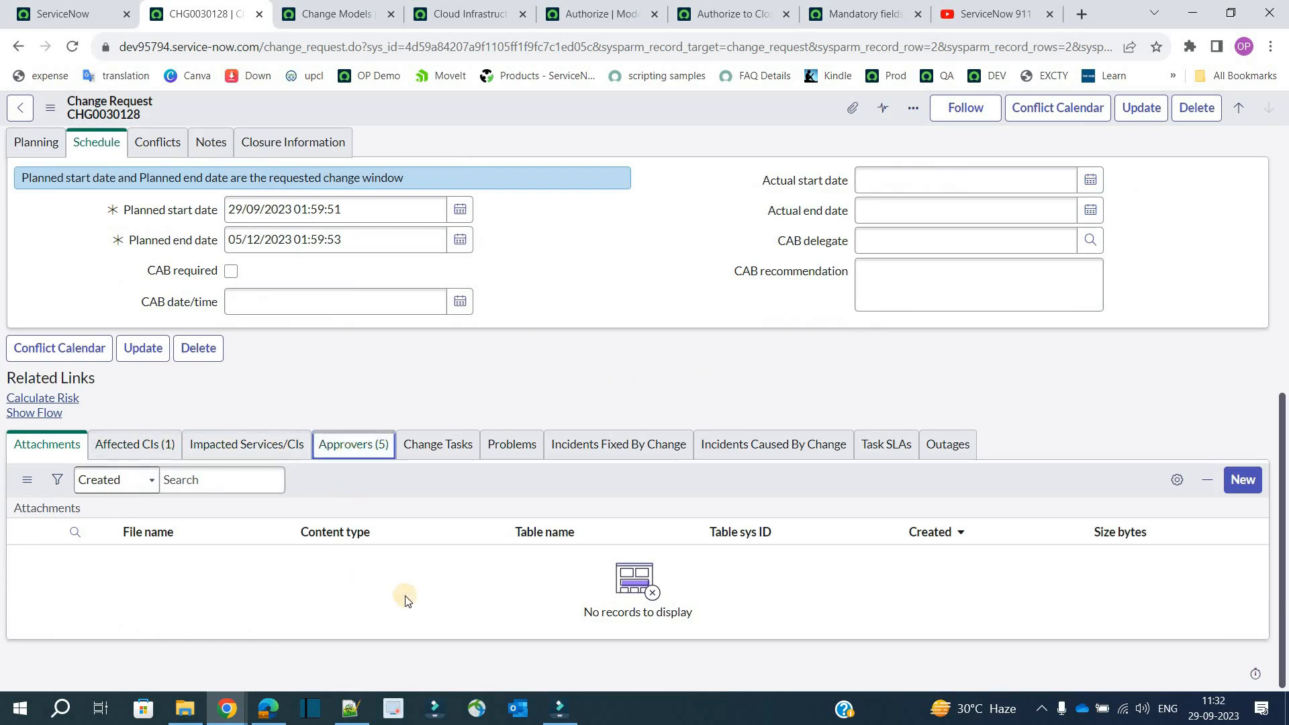
# - Approve the requested approval in CHG0030128's Approvers list, moving it to Closed
pyautogui.click(353, 445)
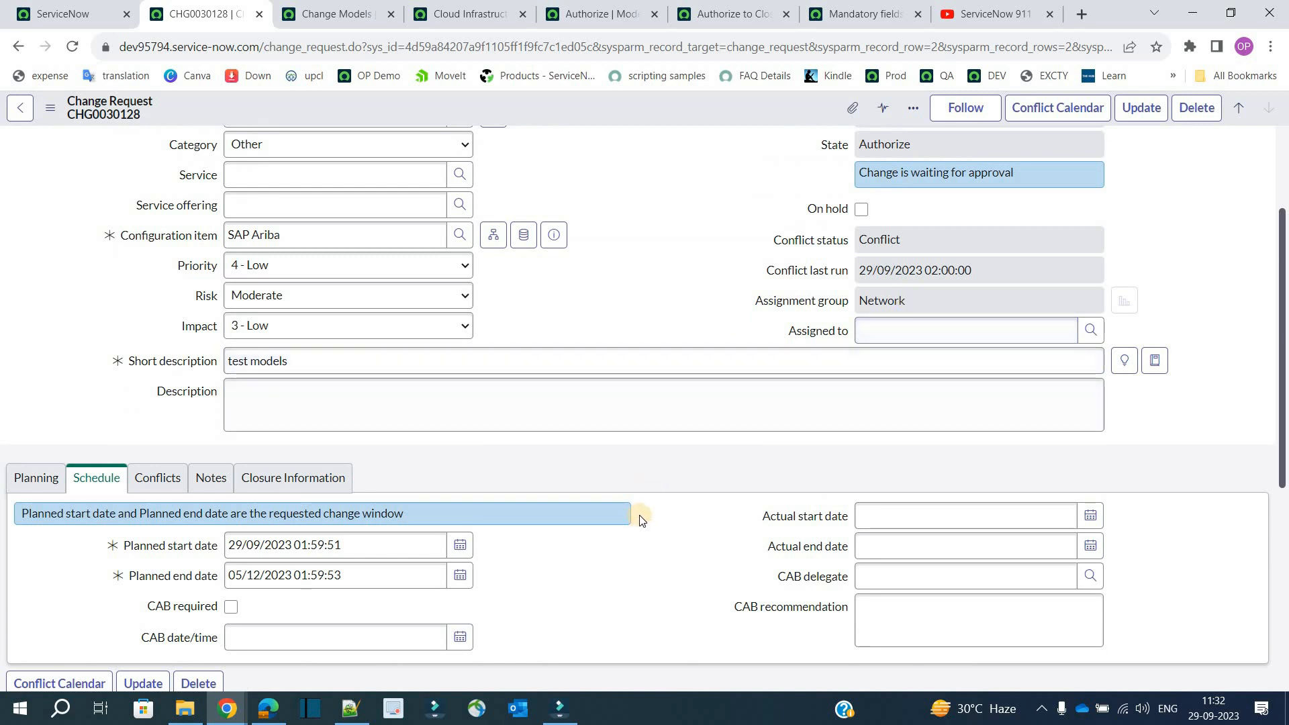
pyautogui.scroll(-3)
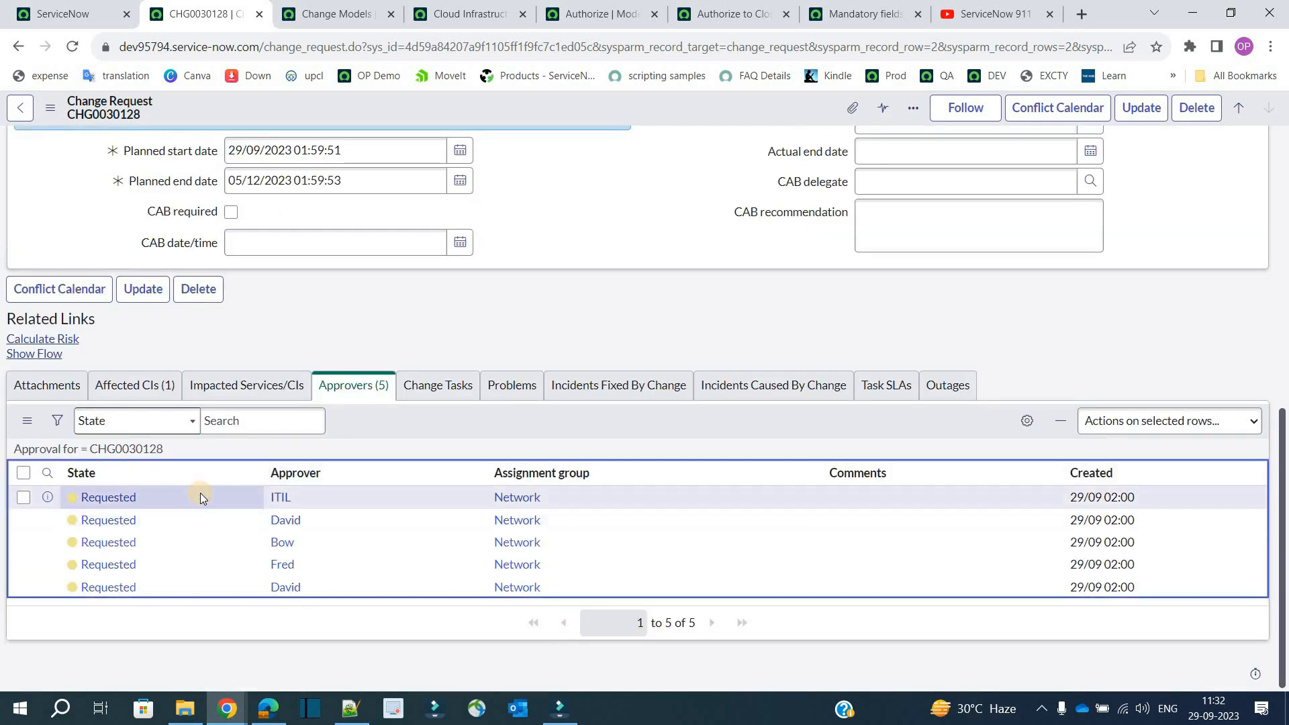
pyautogui.rightClick(202, 497)
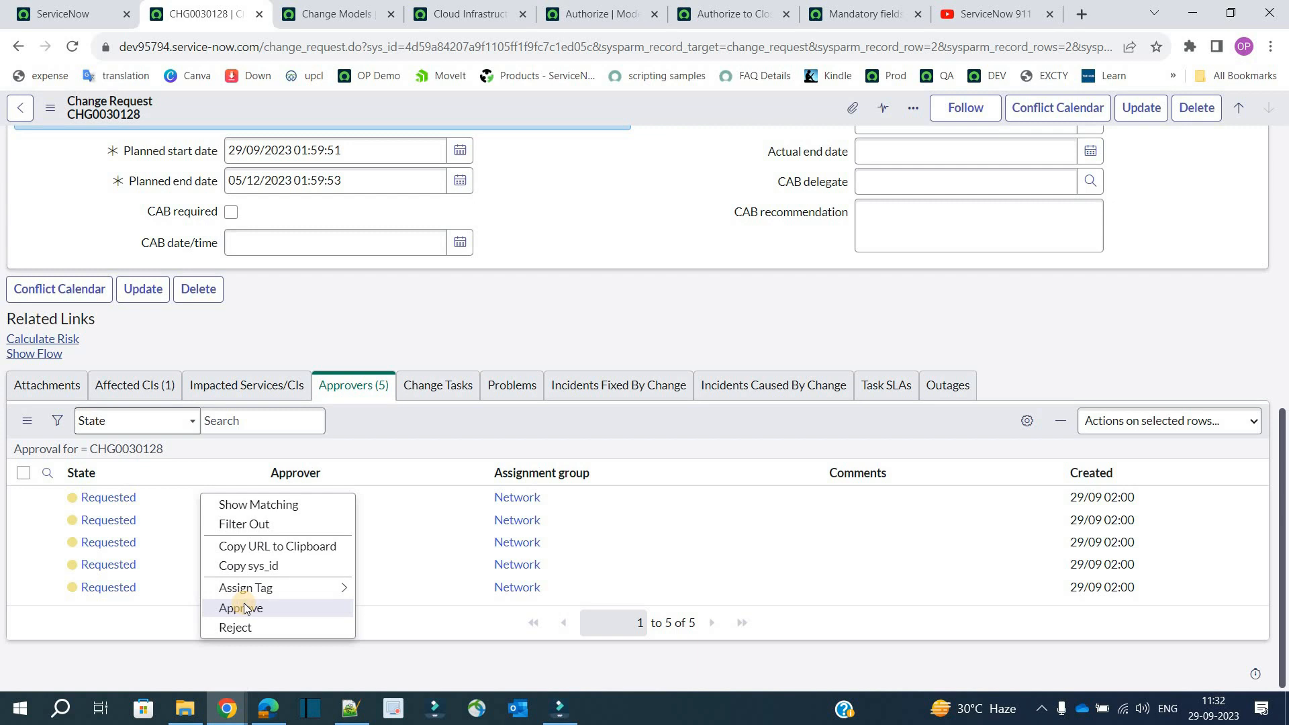
pyautogui.click(241, 609)
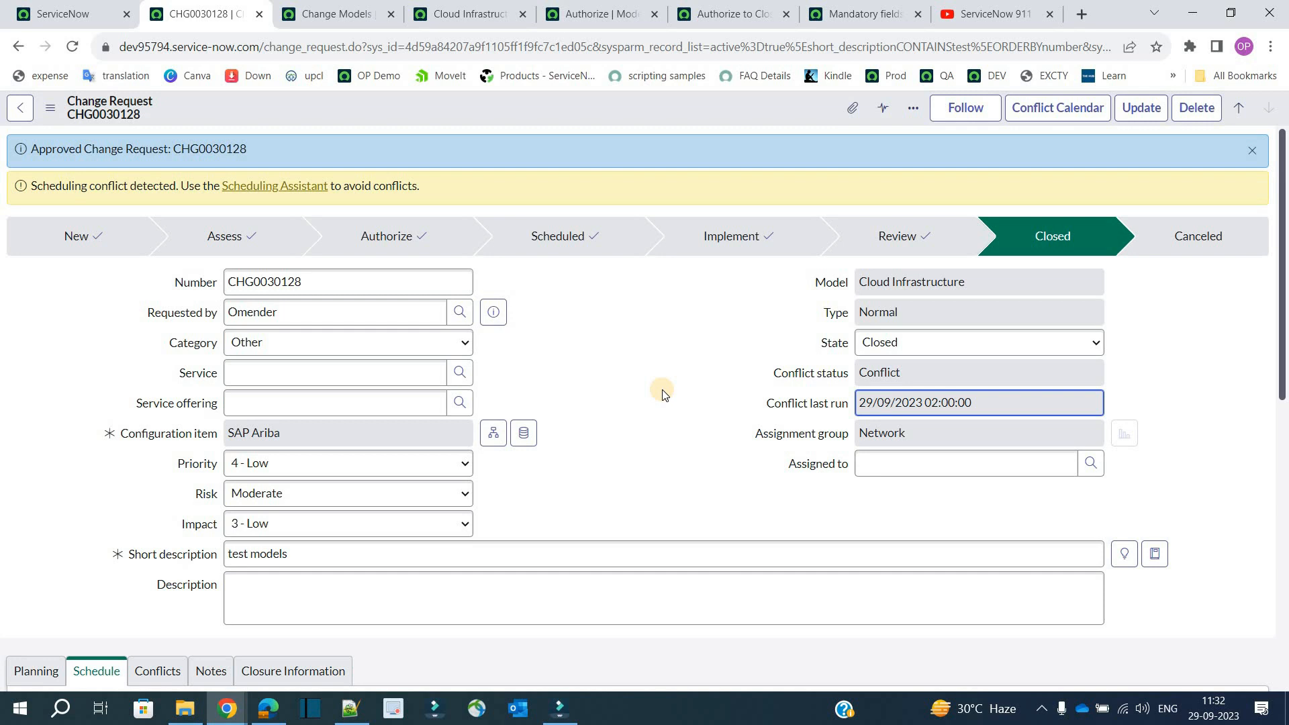
pyautogui.click(341, 14)
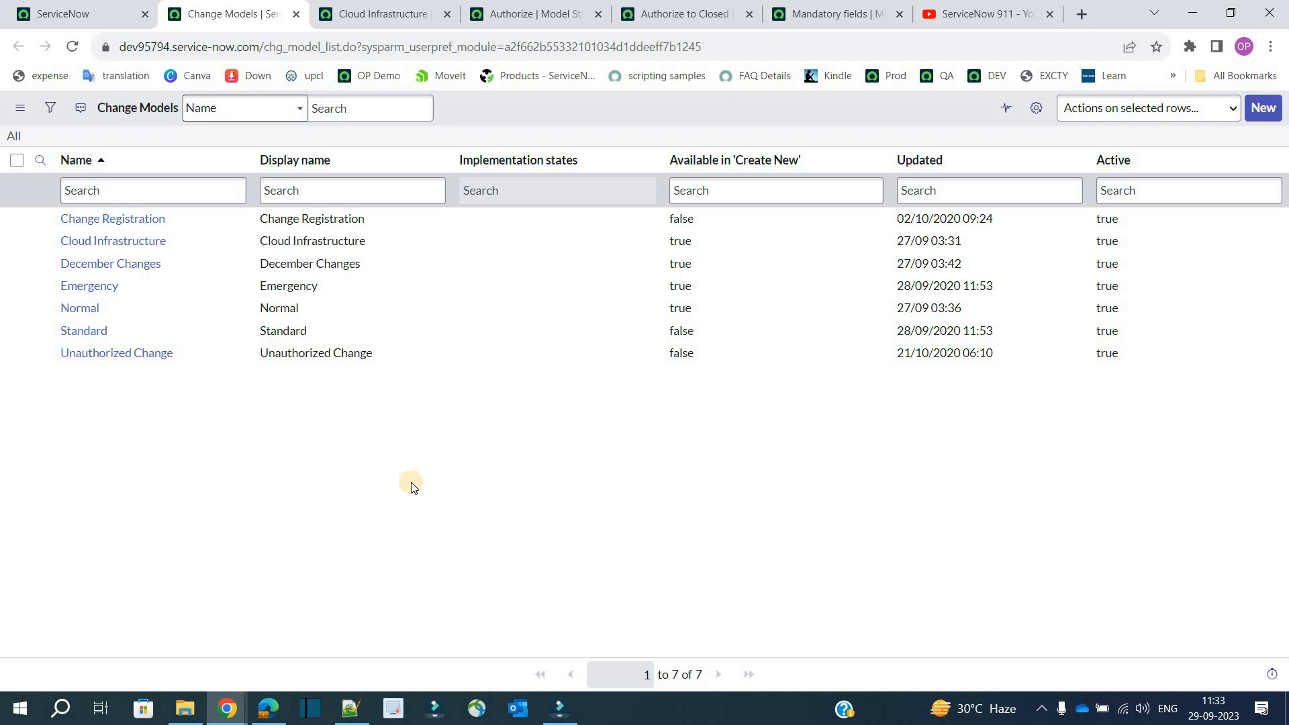
pyautogui.moveTo(397, 480)
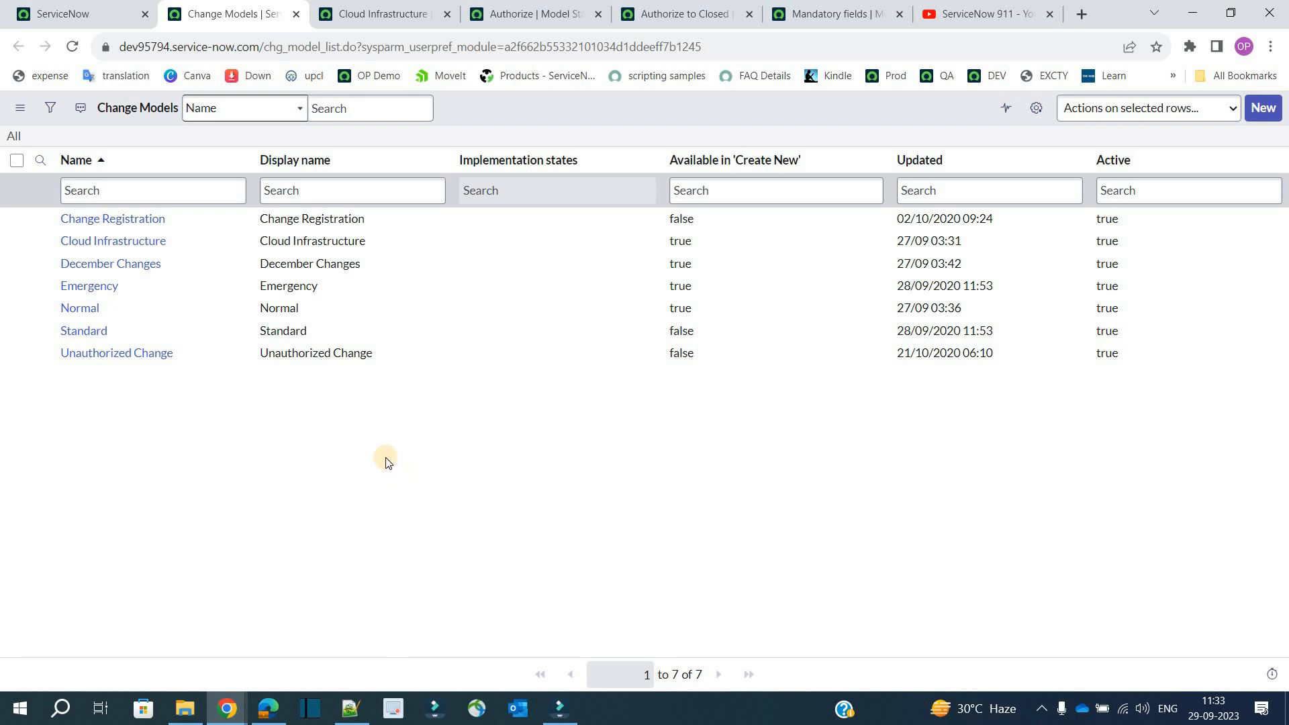
pyautogui.moveTo(345, 448)
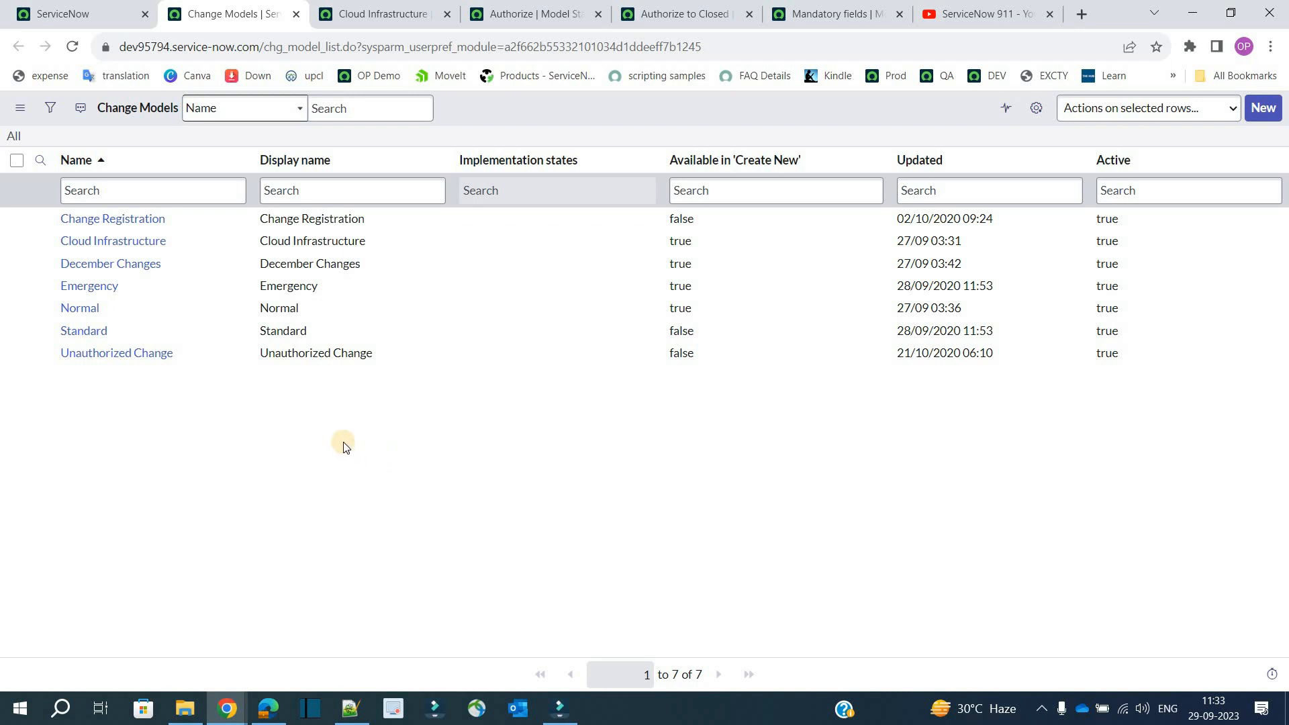